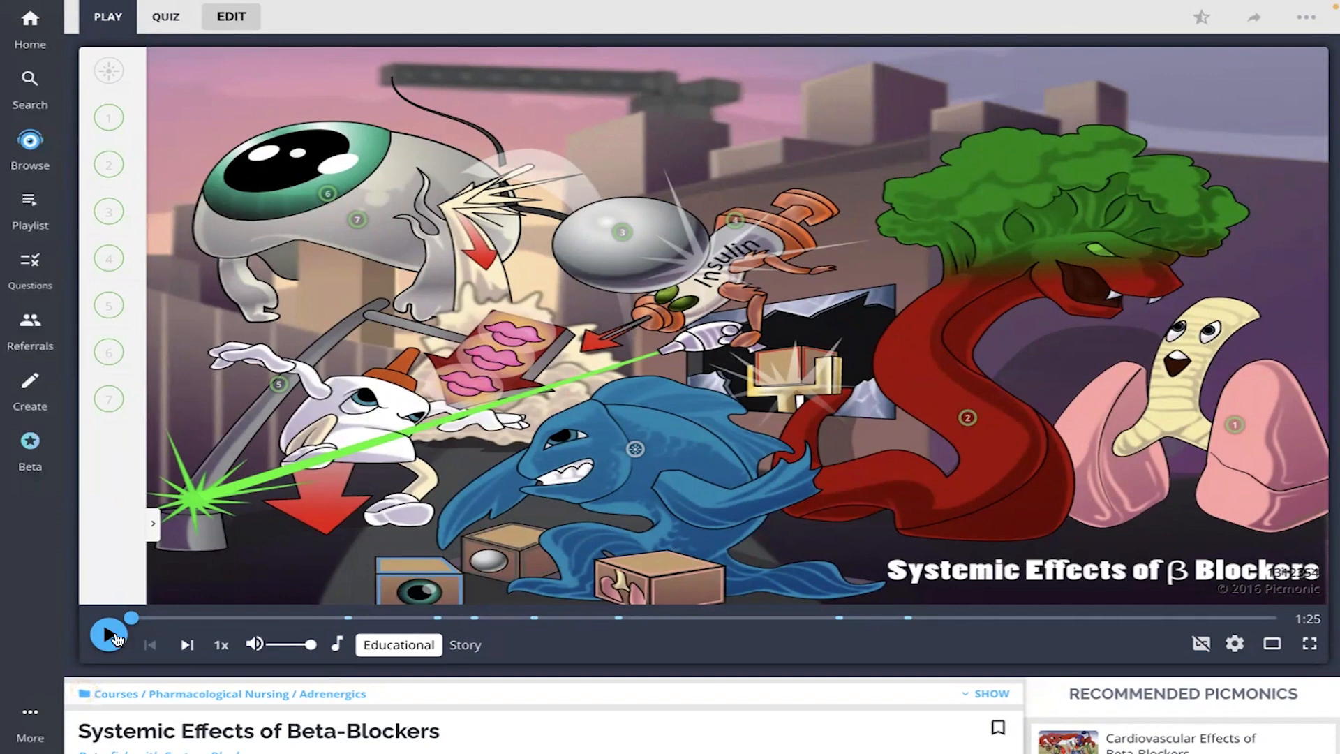
# Play the Systemic Effects of Beta-Blockers story to the end and start its quiz.
pyautogui.click(109, 631)
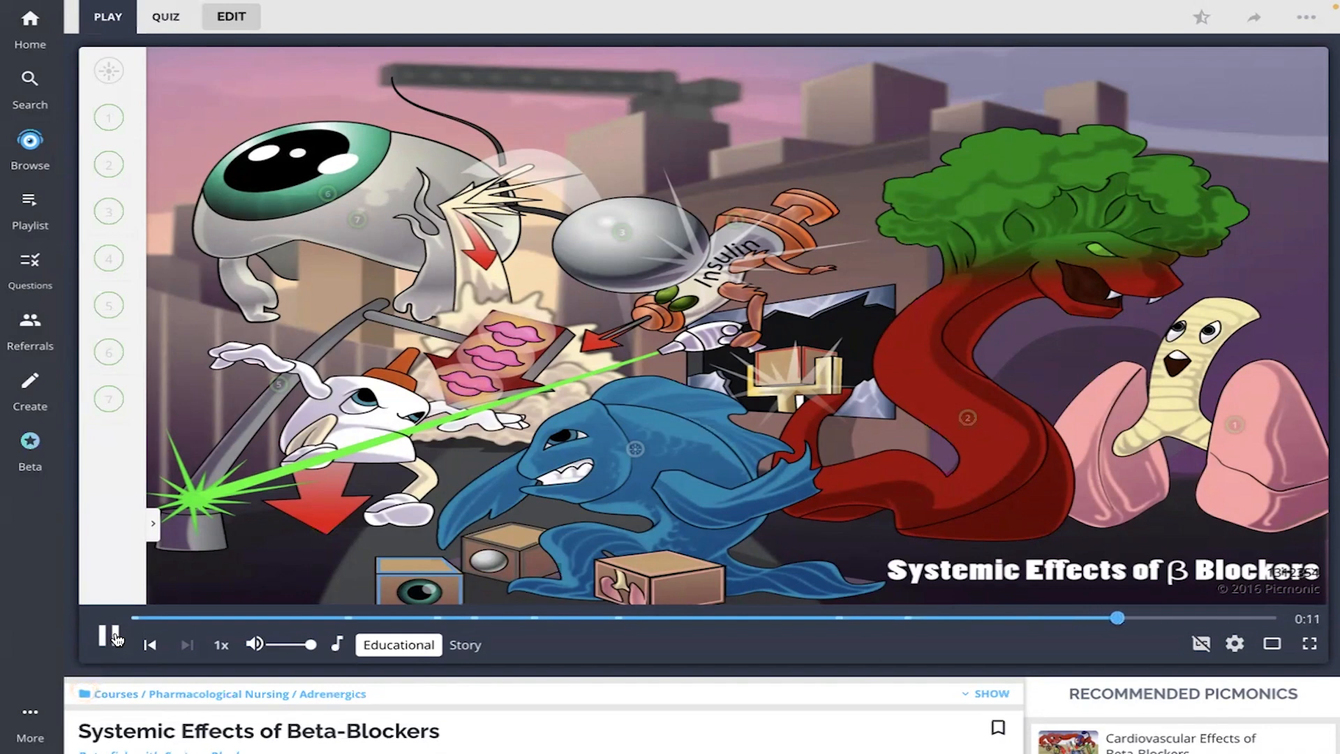
pyautogui.click(1175, 617)
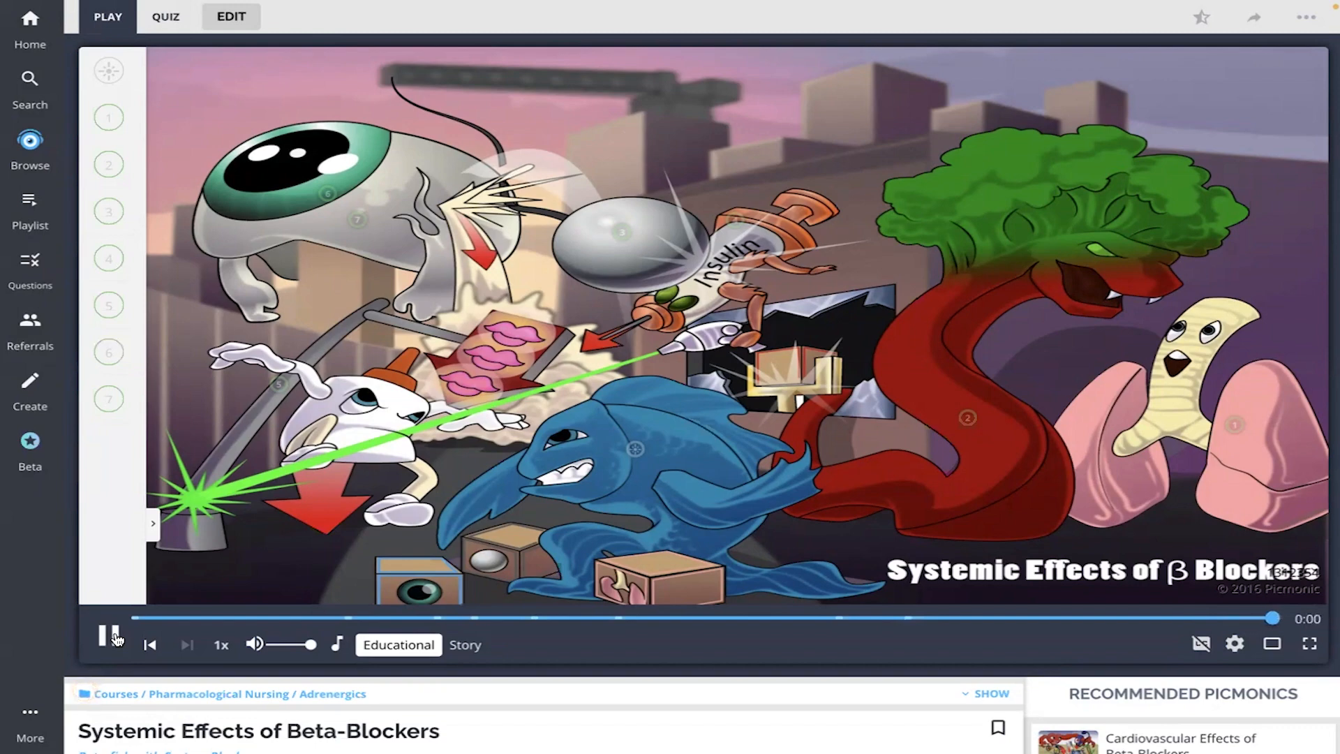
pyautogui.click(109, 644)
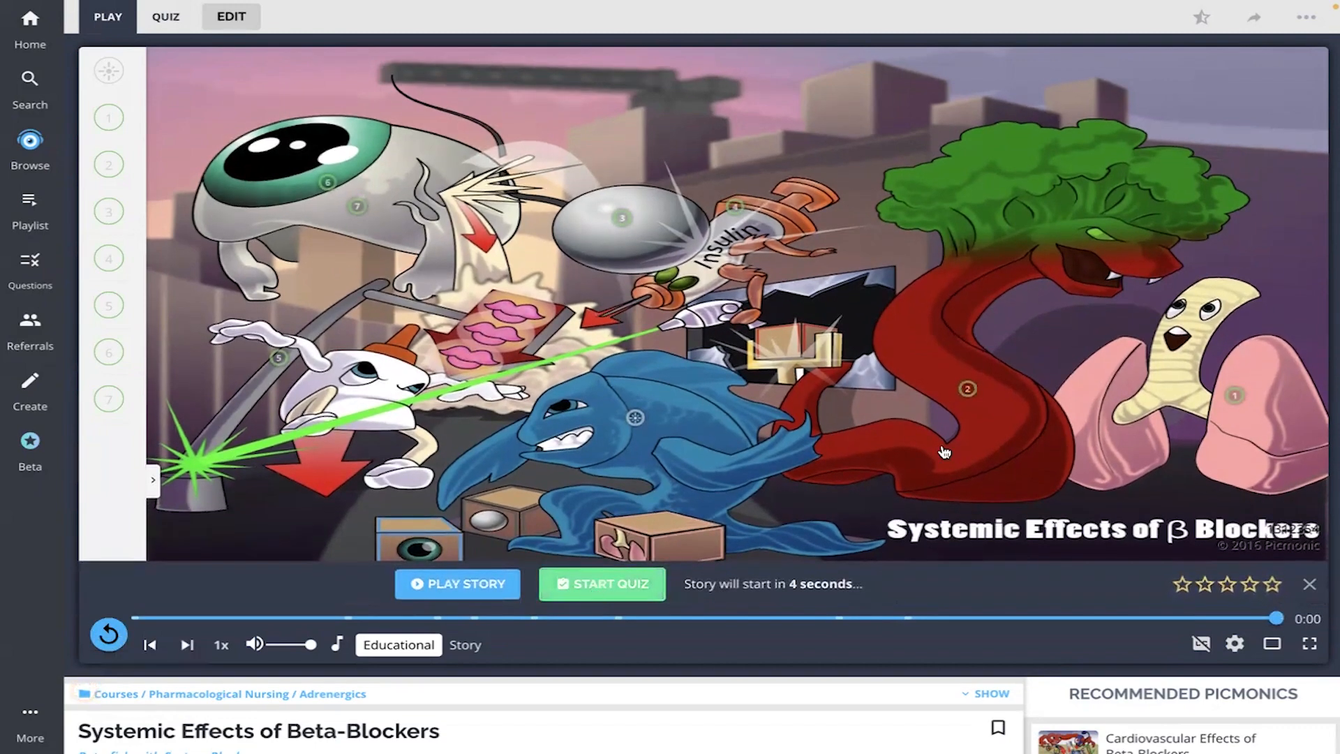
pyautogui.click(601, 584)
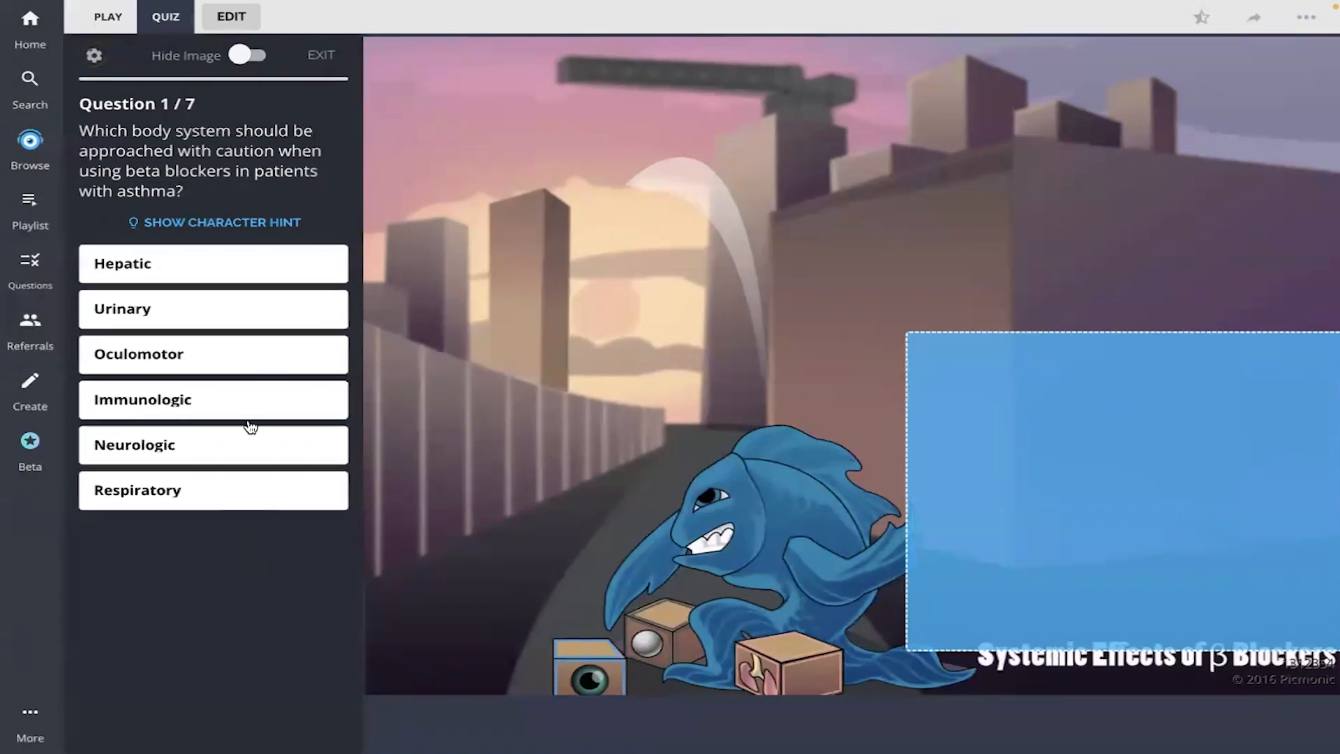
pyautogui.moveTo(293, 563)
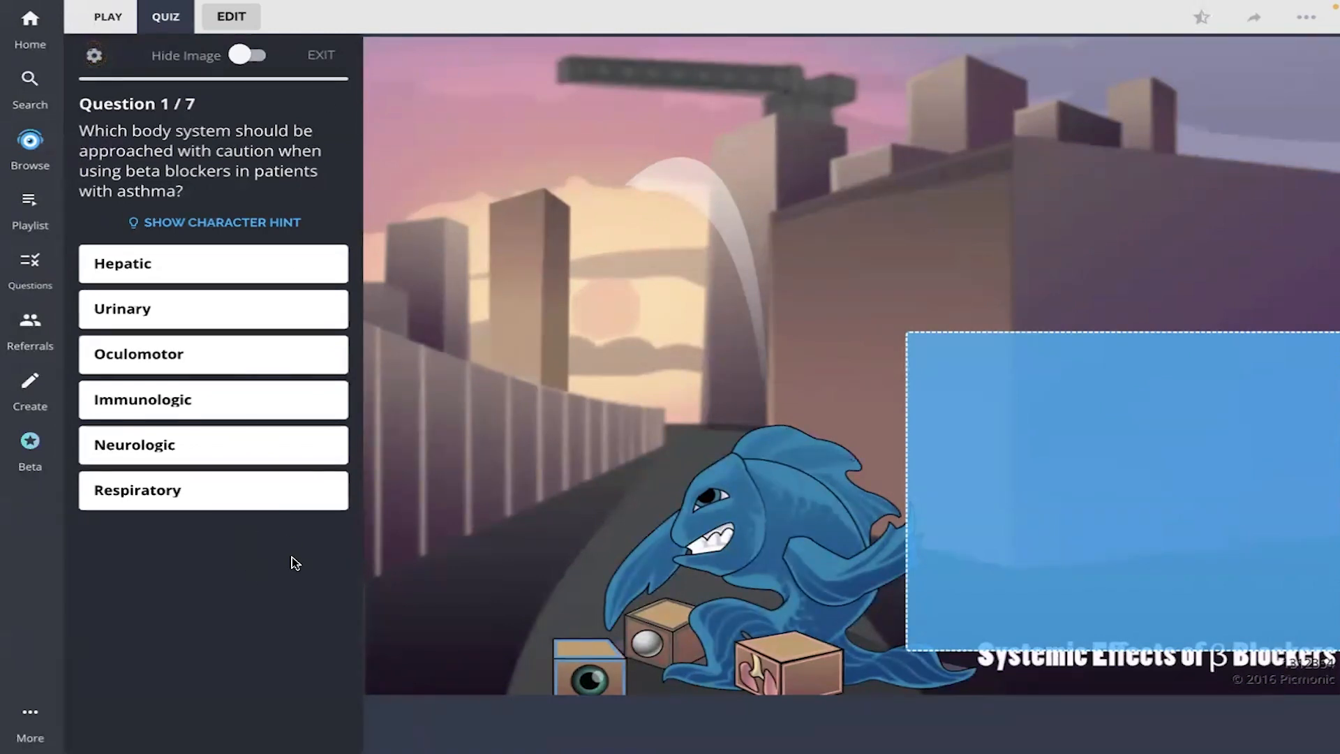
pyautogui.moveTo(1051, 579)
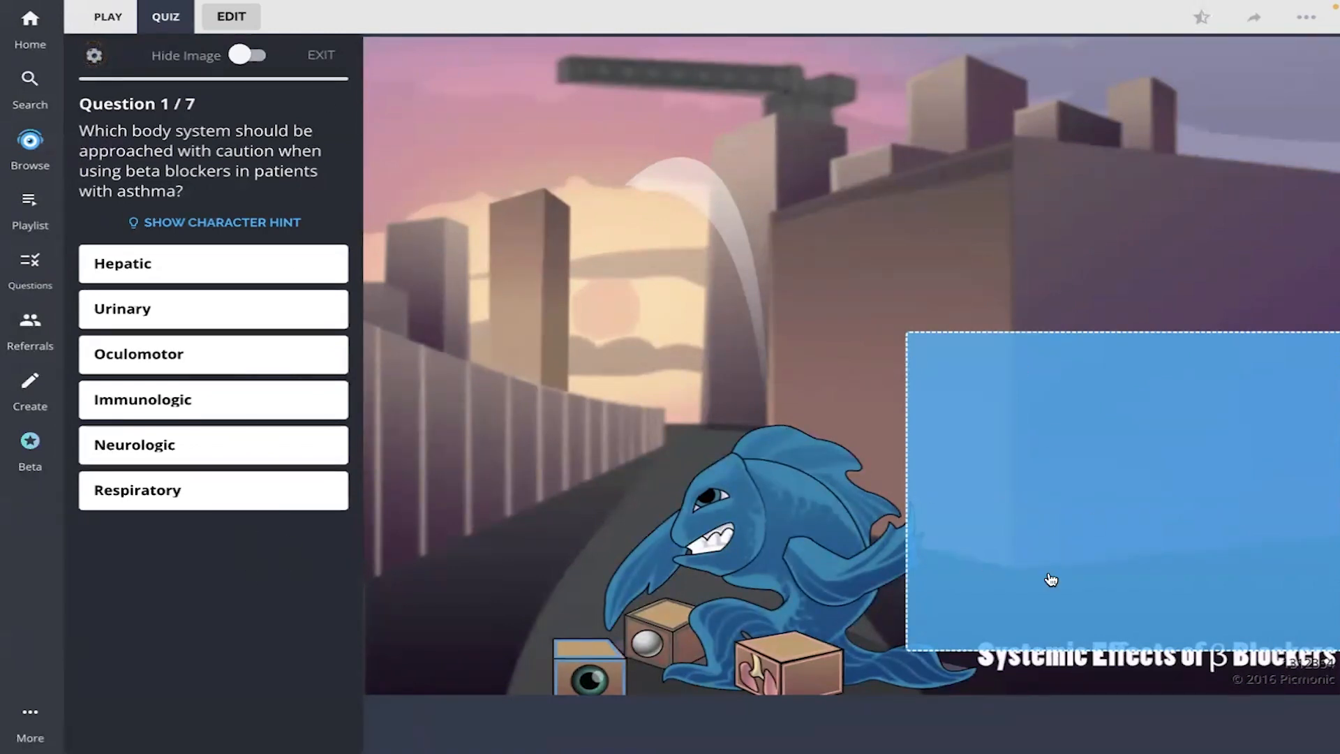
pyautogui.moveTo(176, 548)
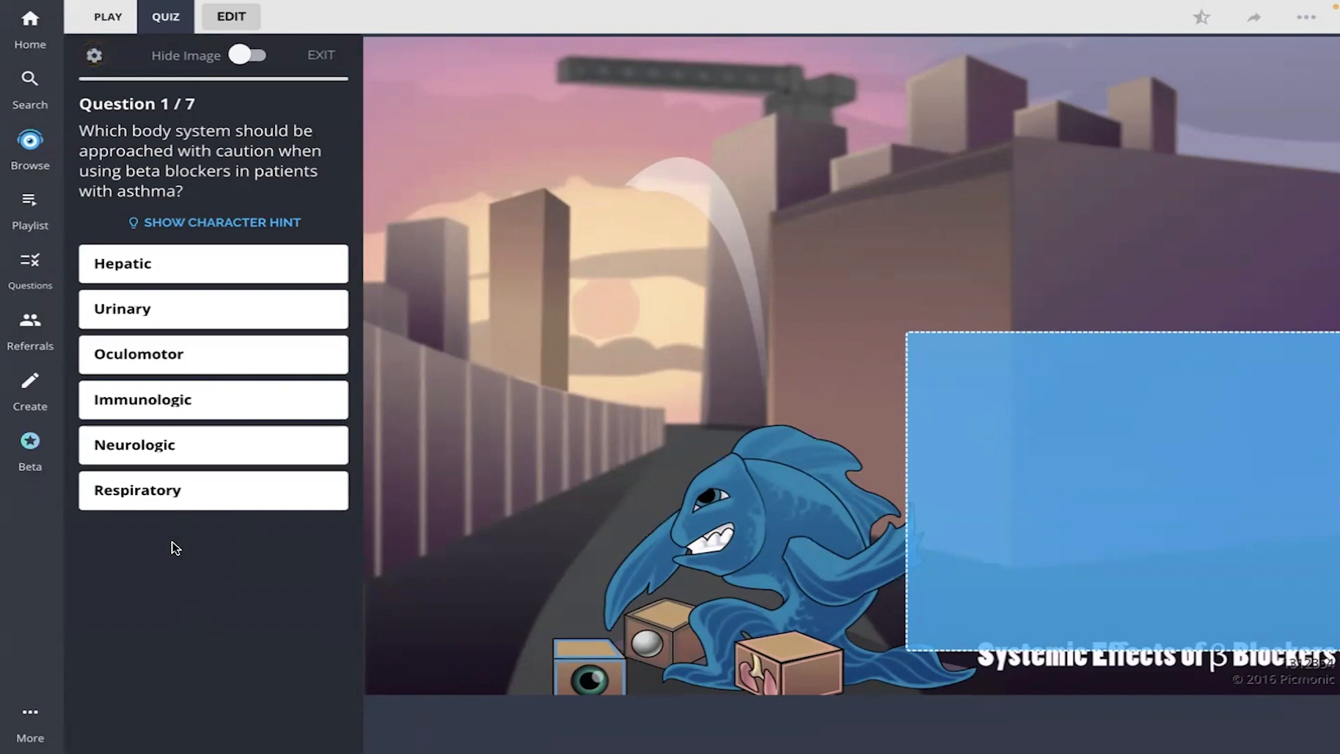
# Answer question 1 with Respiratory, then advance to question 2.
pyautogui.click(213, 490)
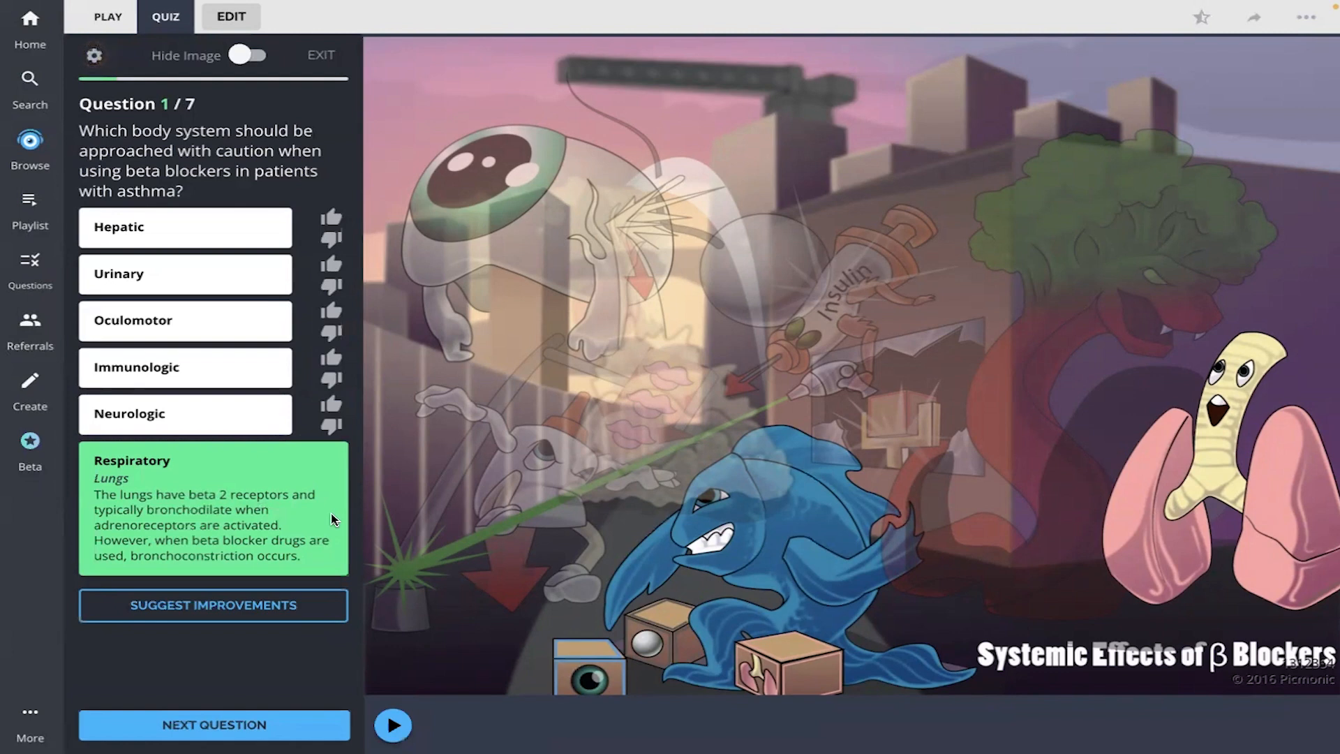
pyautogui.moveTo(295, 712)
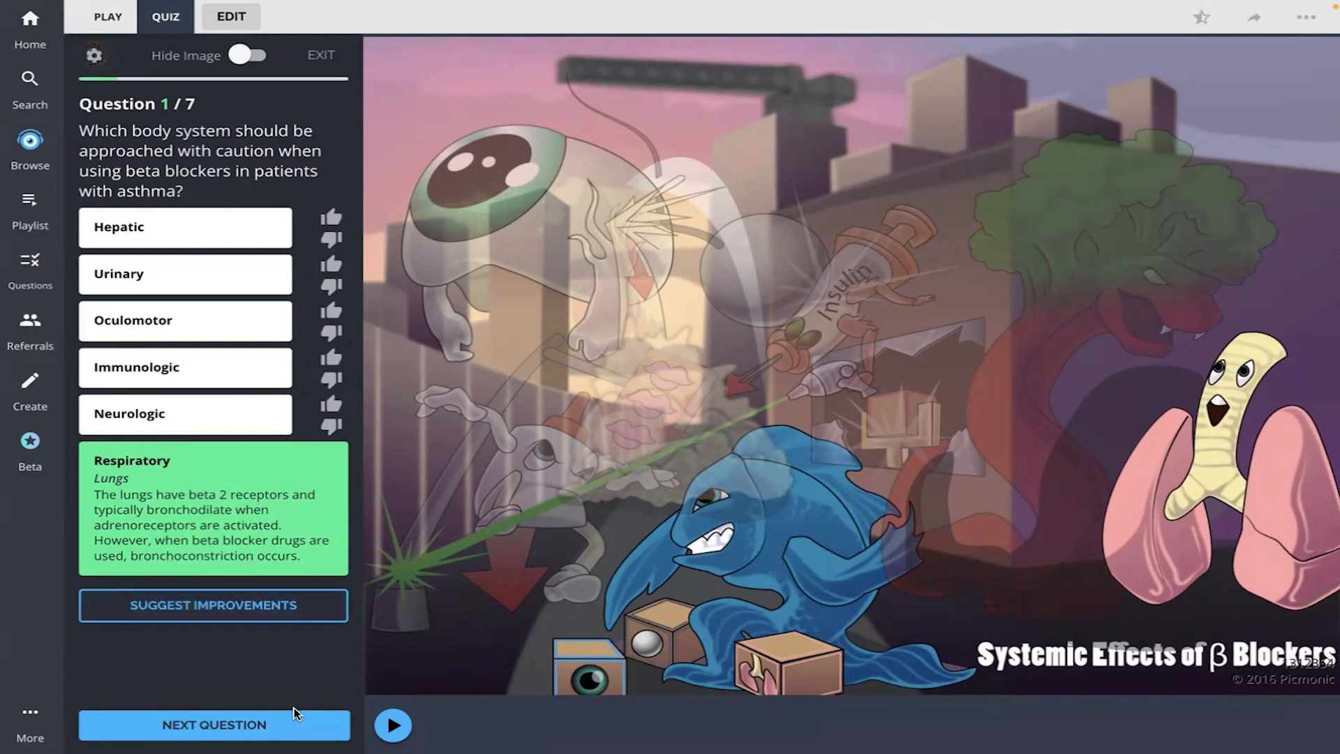
pyautogui.click(213, 725)
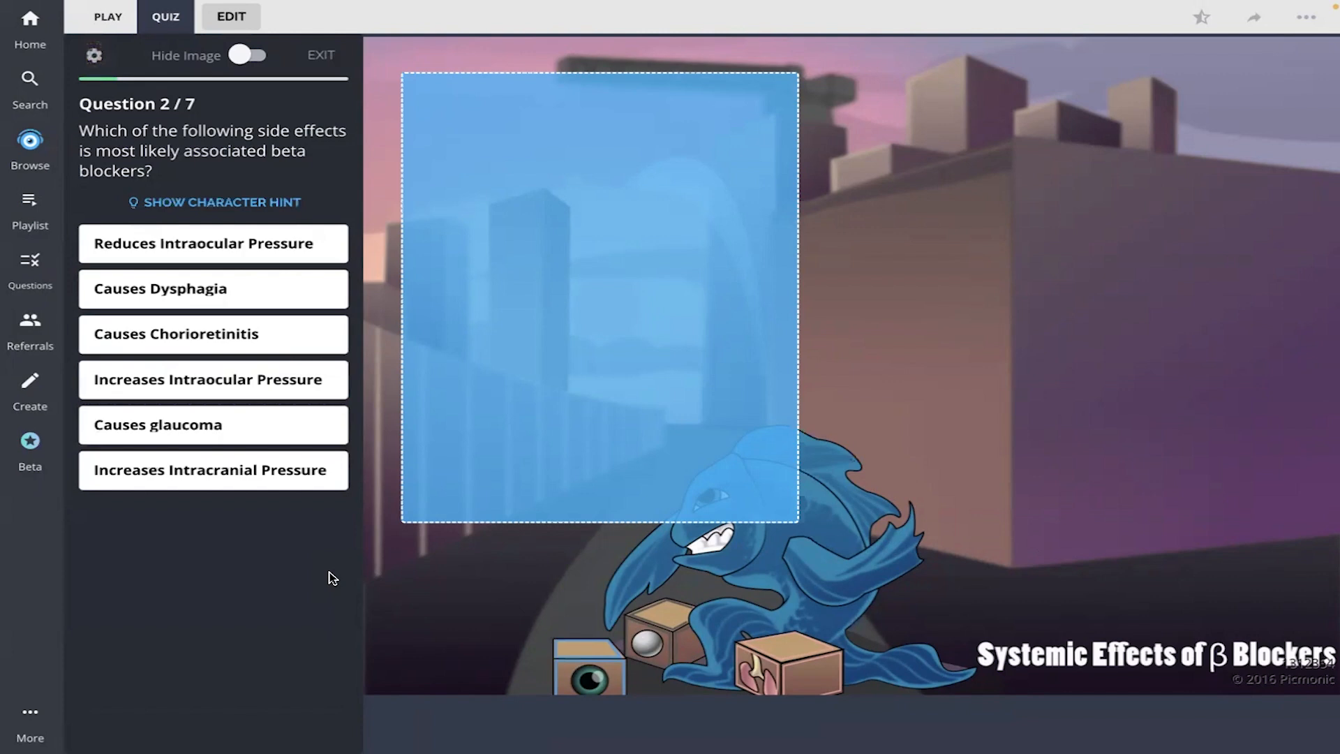
pyautogui.moveTo(686, 403)
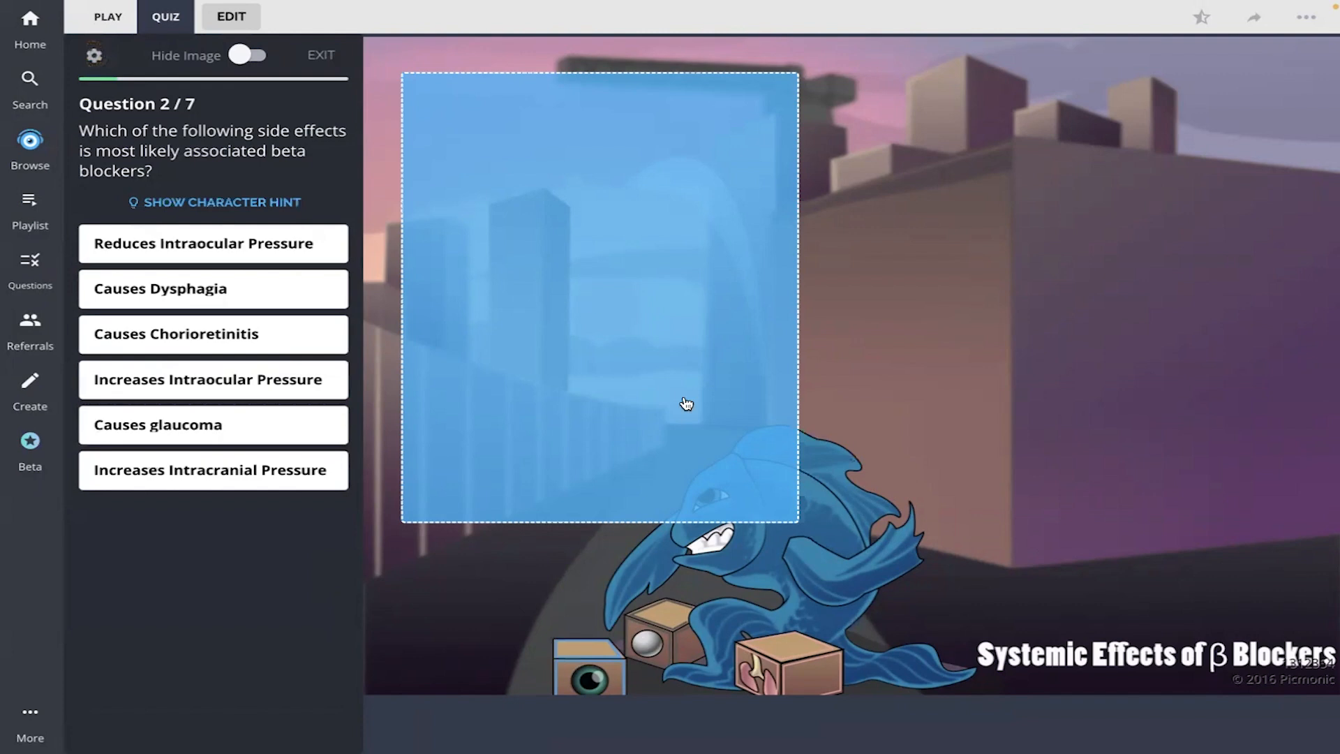
pyautogui.moveTo(613, 362)
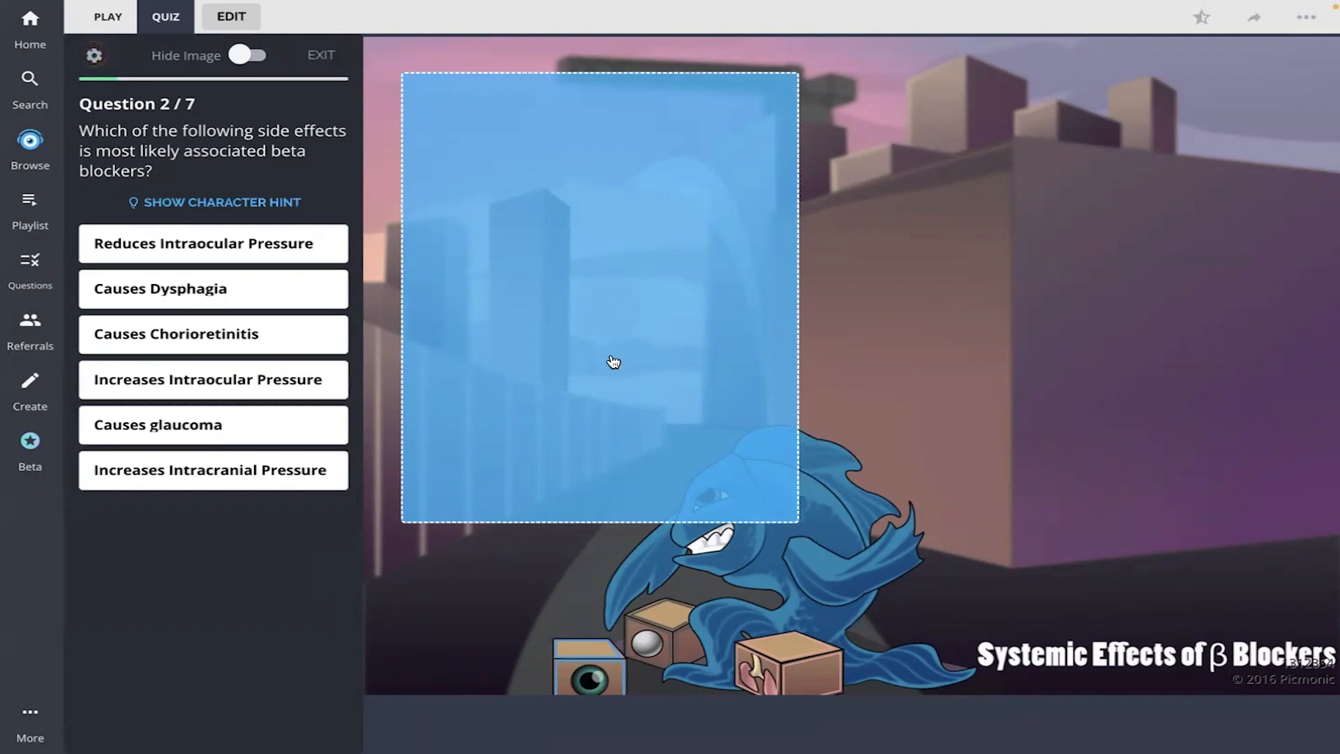
pyautogui.moveTo(766, 450)
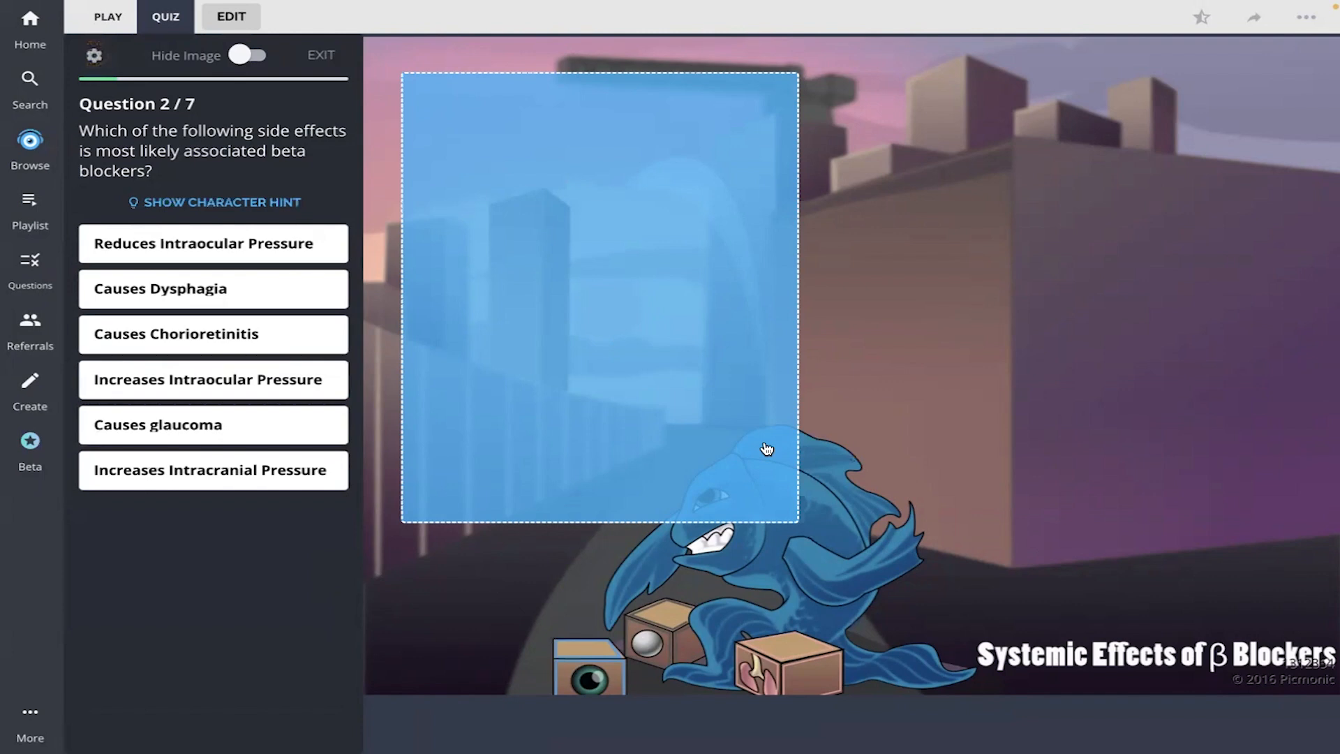
pyautogui.moveTo(149, 255)
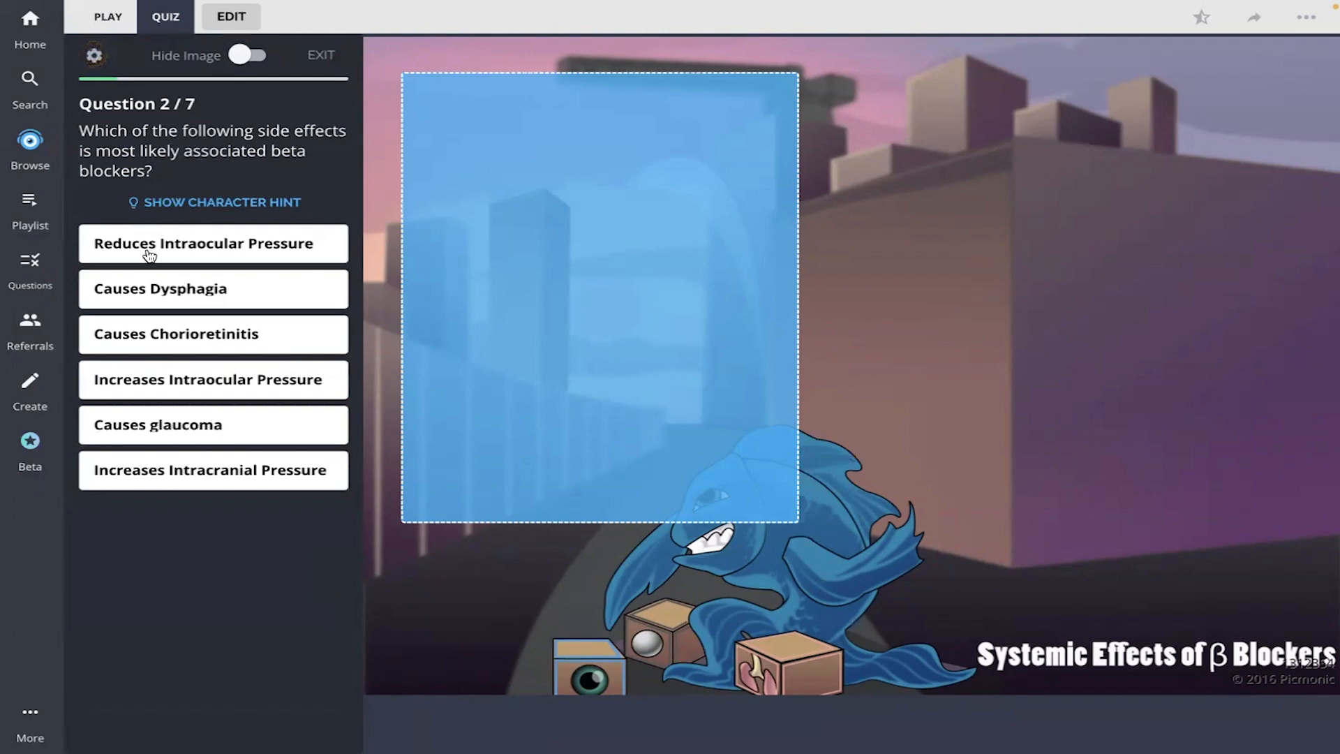
pyautogui.moveTo(176, 256)
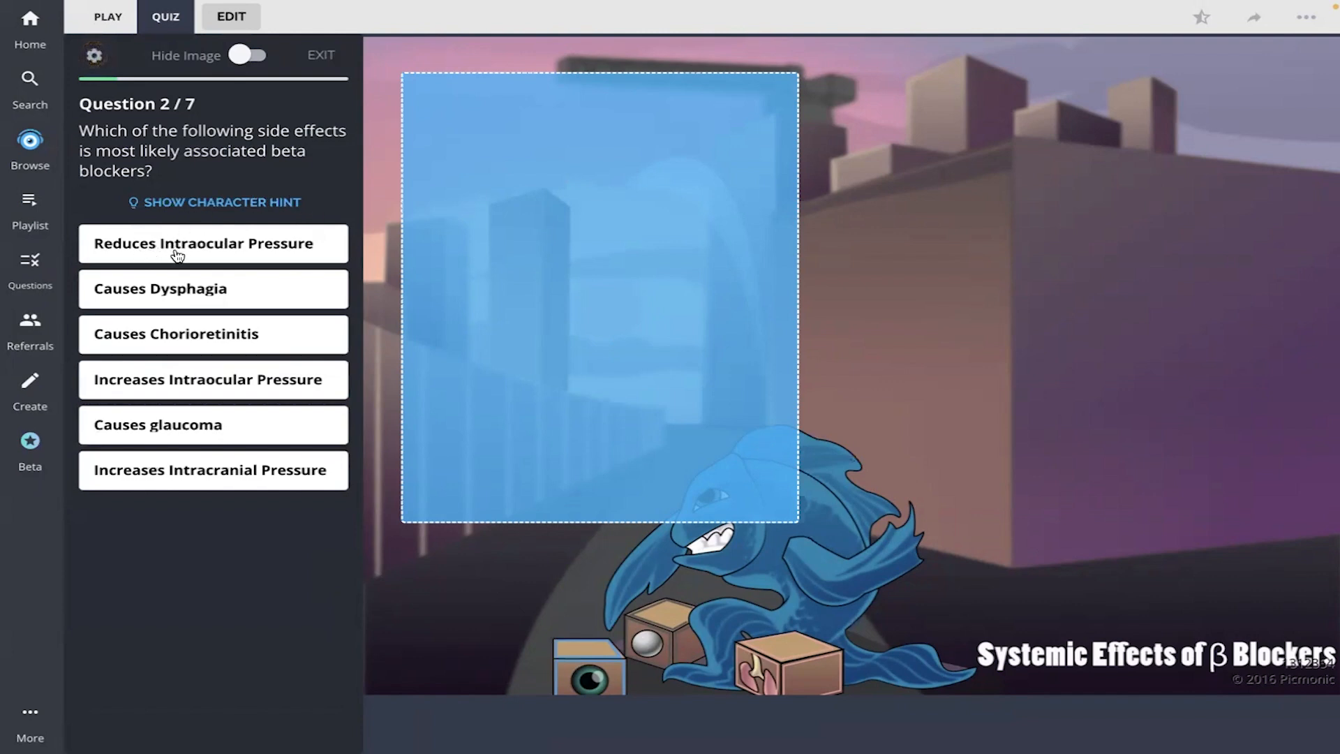
pyautogui.moveTo(288, 258)
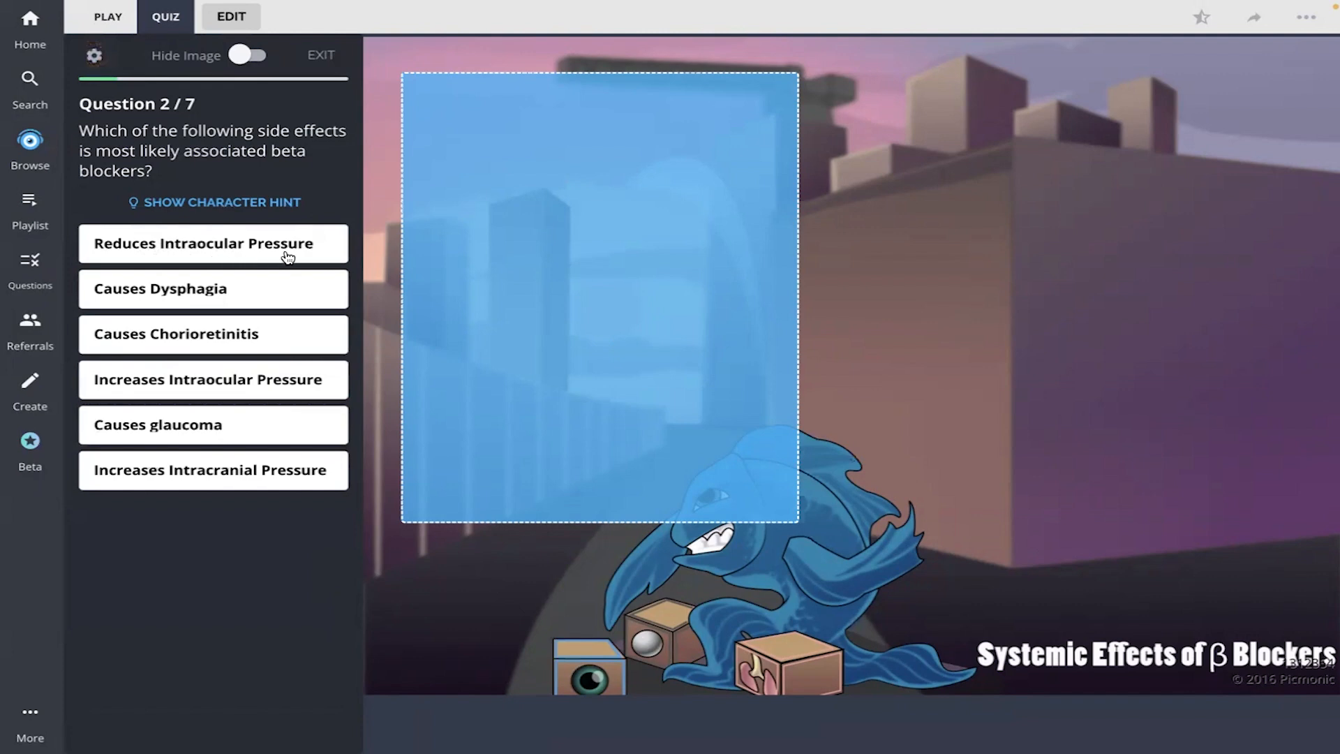
pyautogui.moveTo(167, 458)
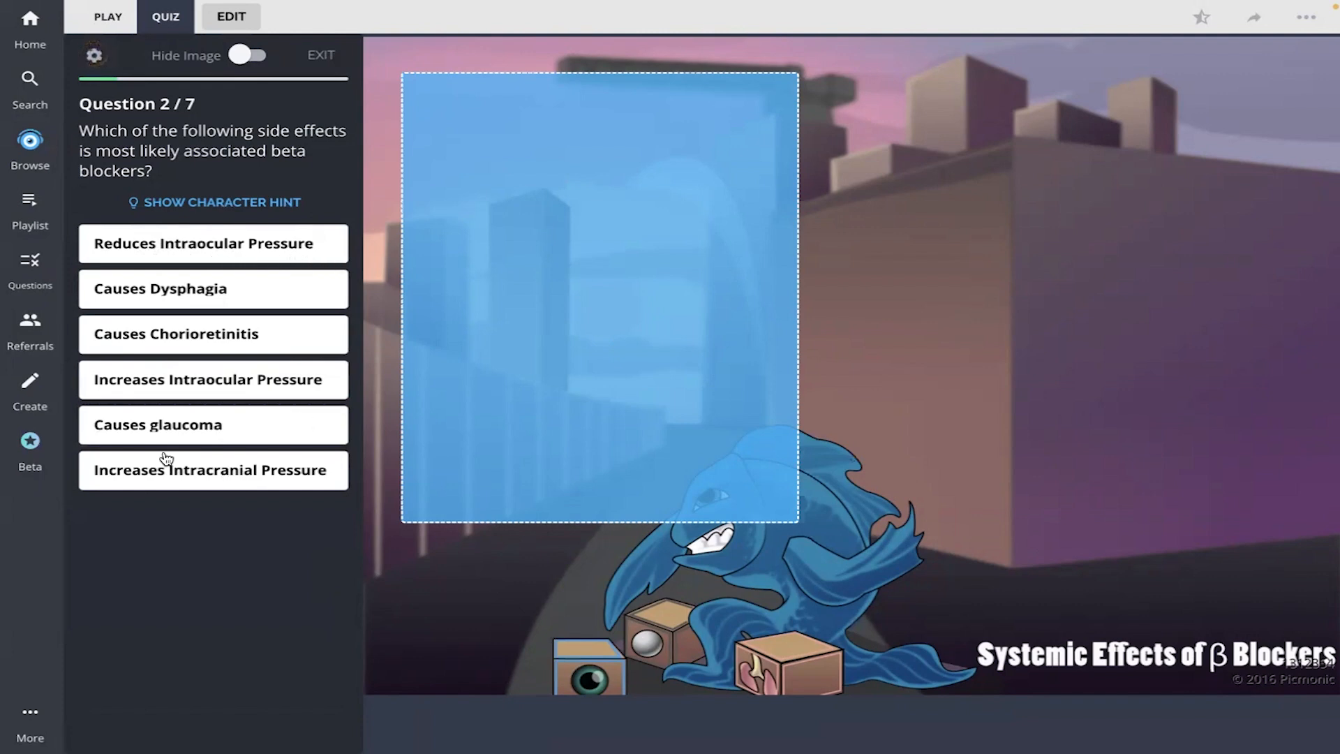
pyautogui.moveTo(186, 394)
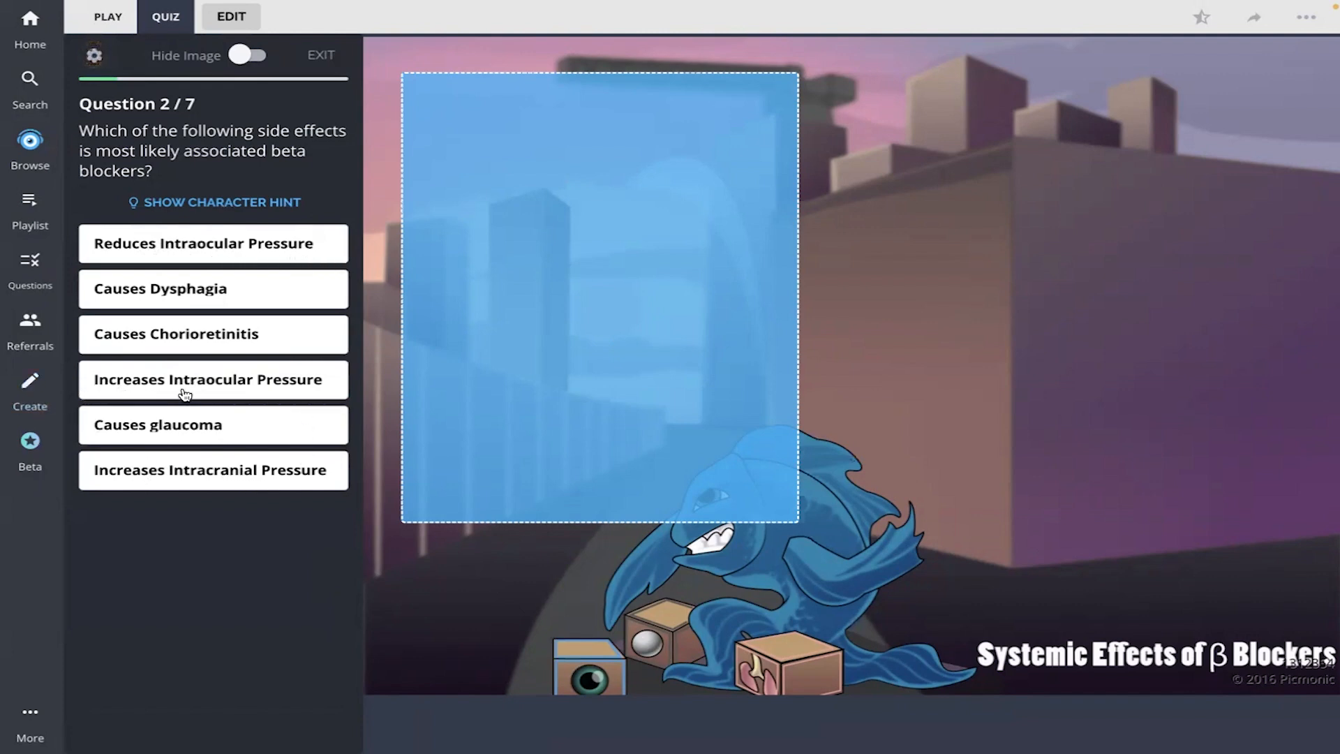
pyautogui.moveTo(719, 392)
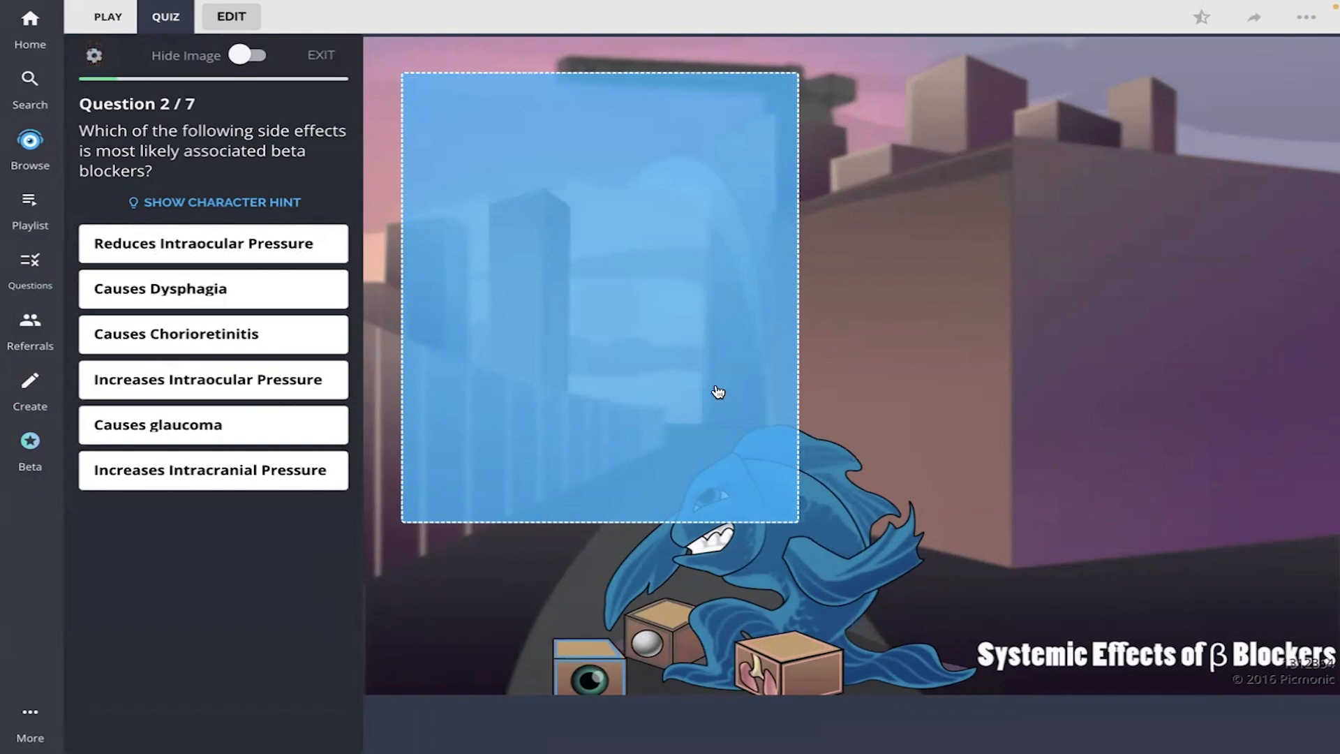
# Answer question 2 with Reduces Intraocular Pressure, then advance to question 3.
pyautogui.click(212, 243)
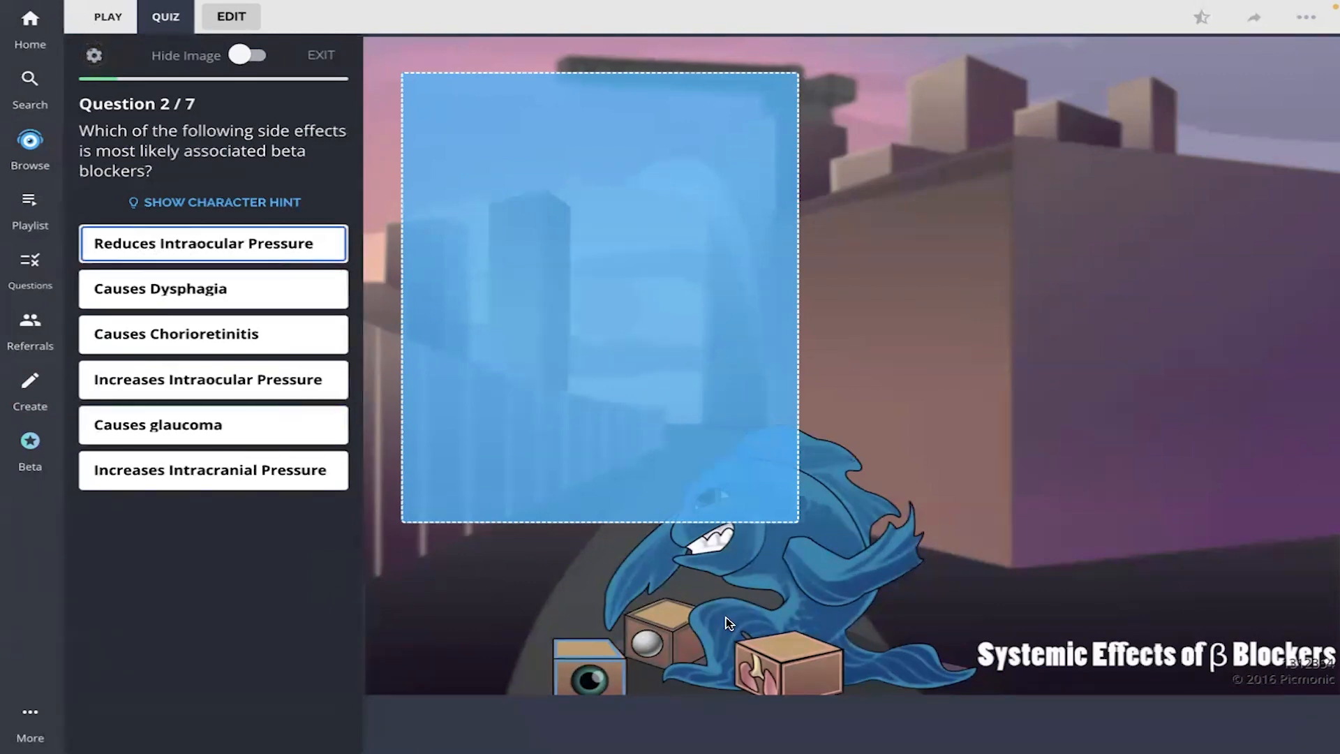
pyautogui.click(212, 243)
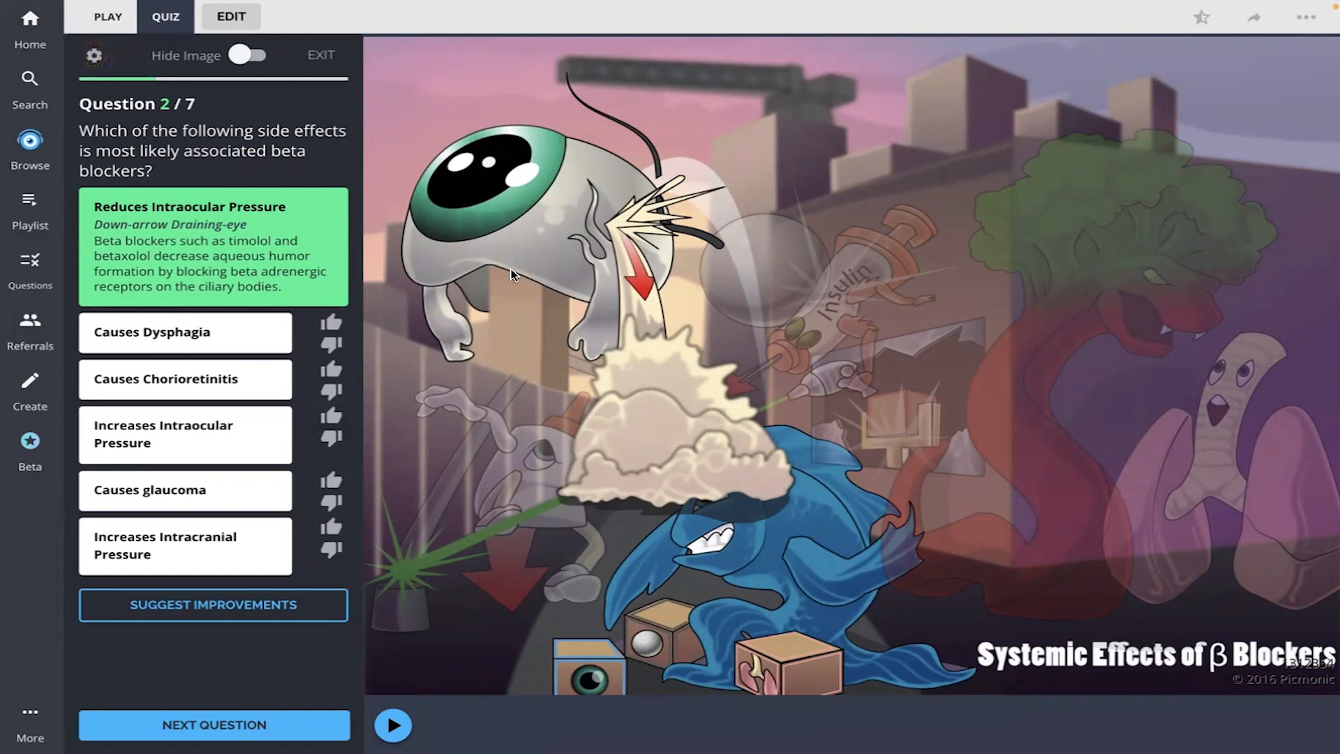
pyautogui.moveTo(220, 613)
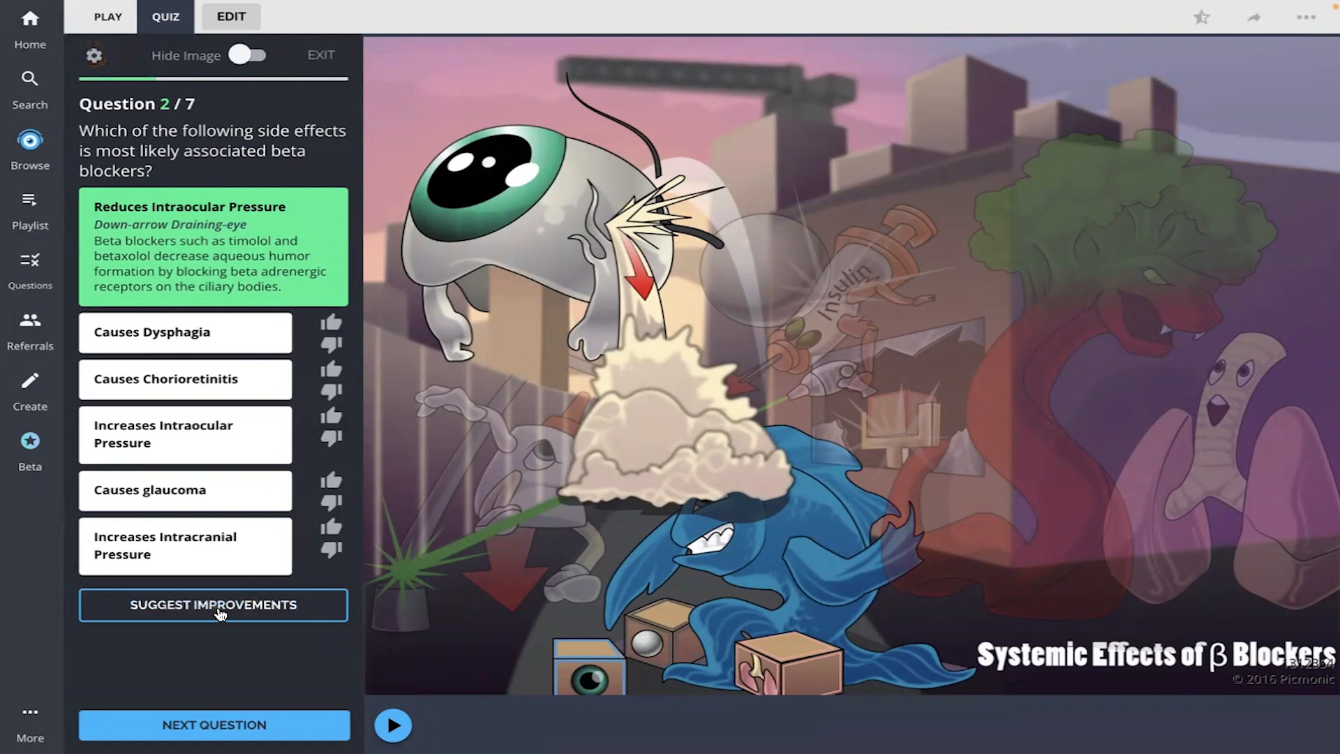
pyautogui.click(213, 723)
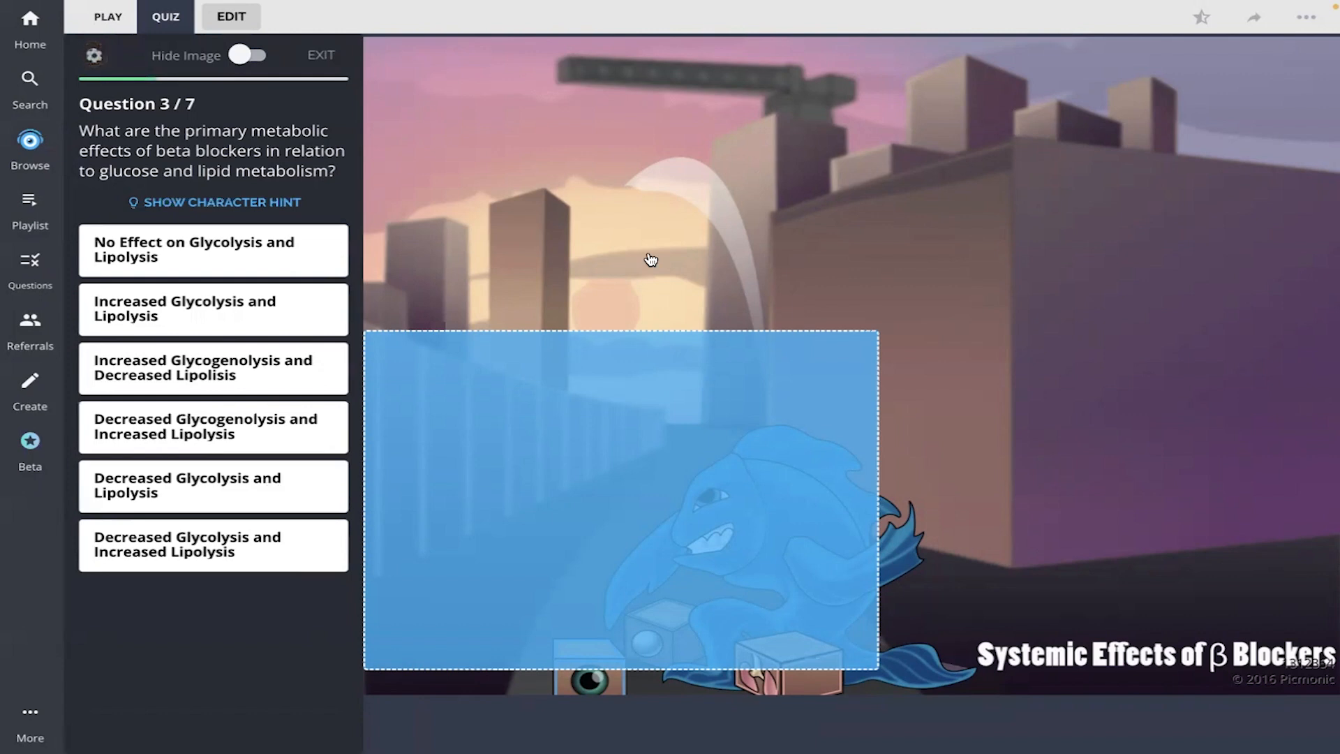
pyautogui.moveTo(632, 402)
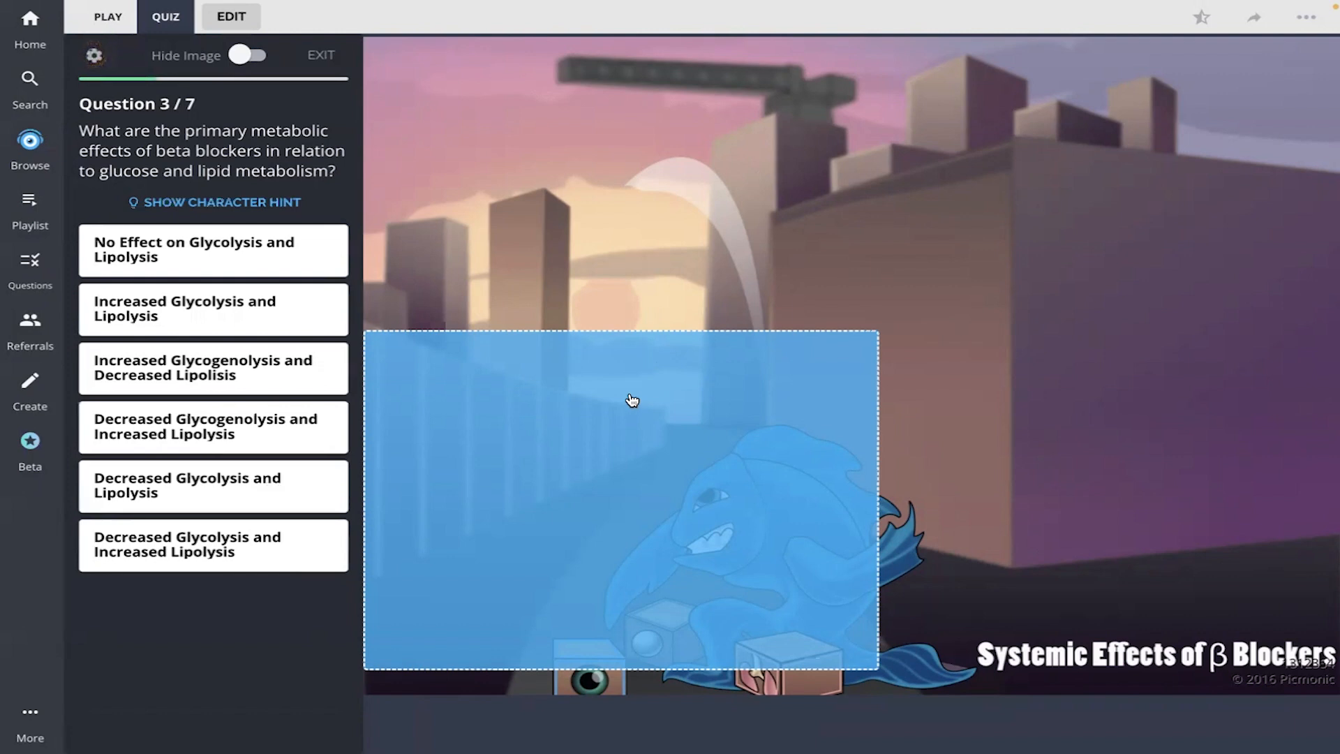
pyautogui.moveTo(221, 480)
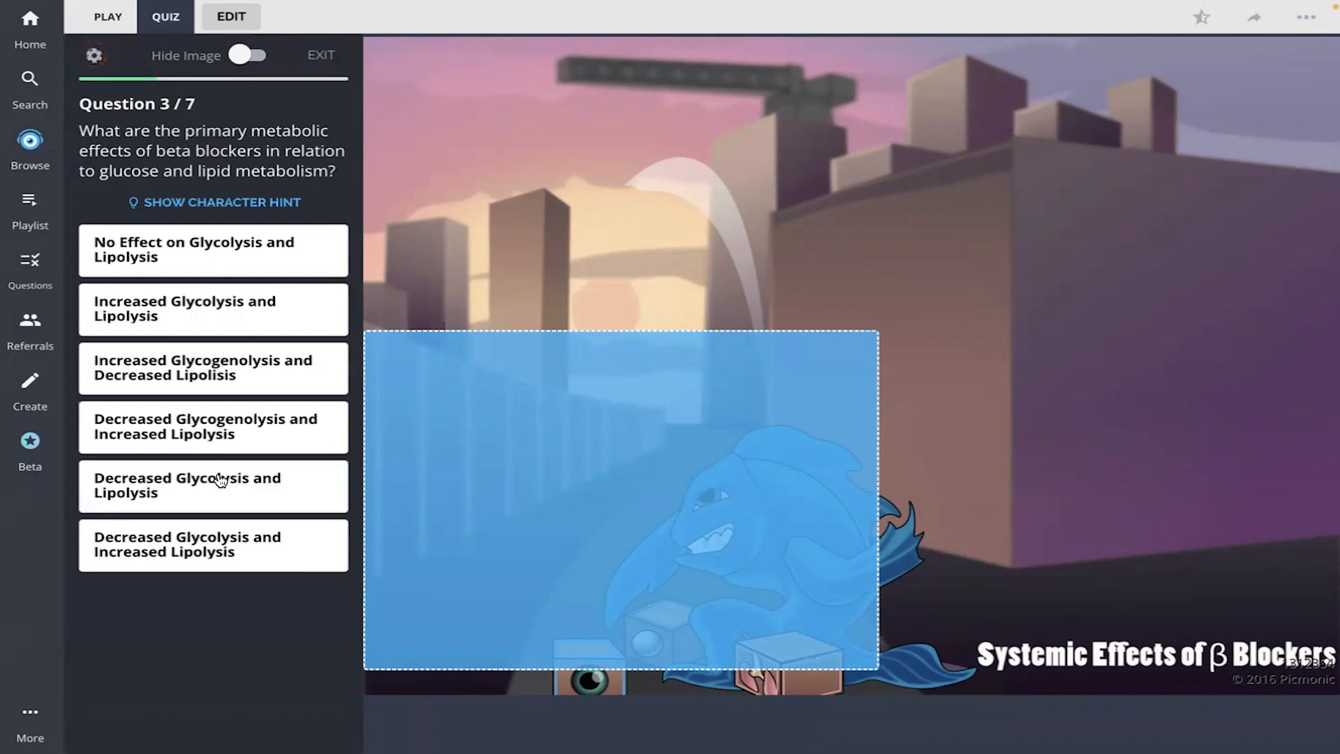
pyautogui.moveTo(287, 475)
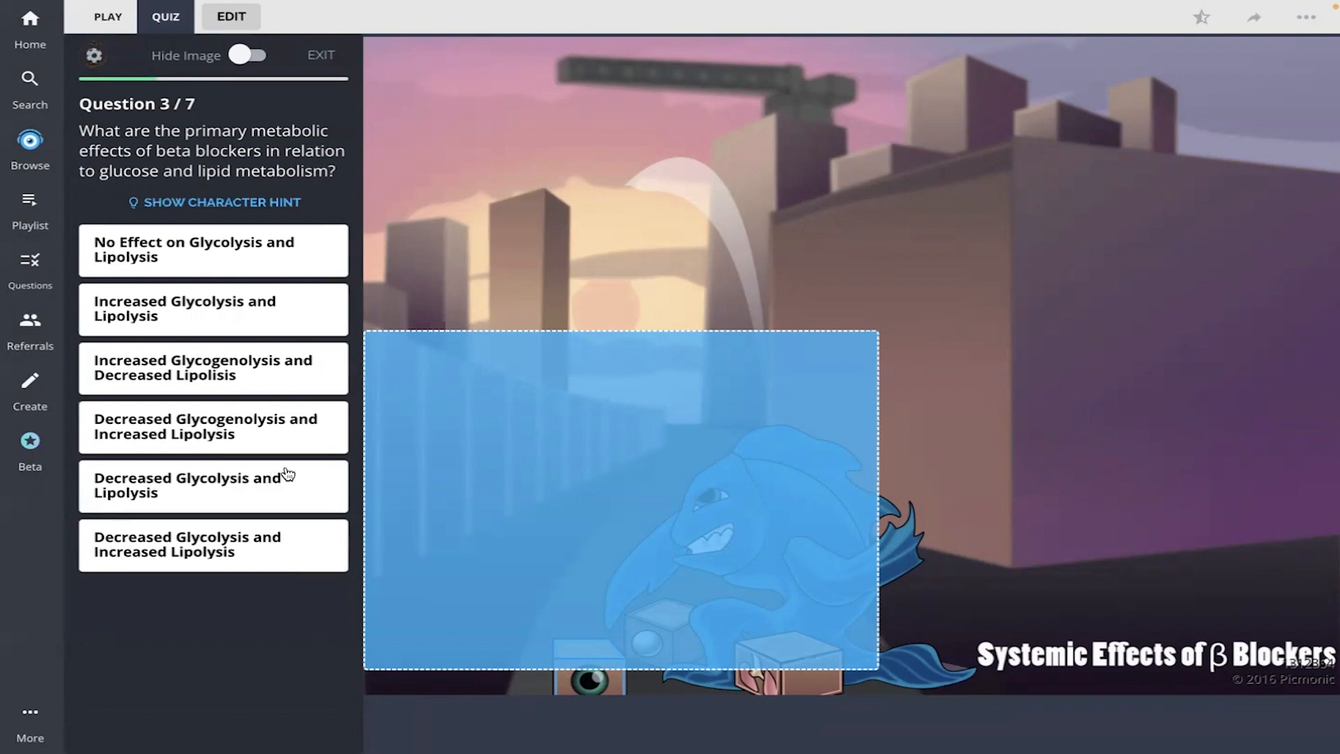
pyautogui.moveTo(517, 323)
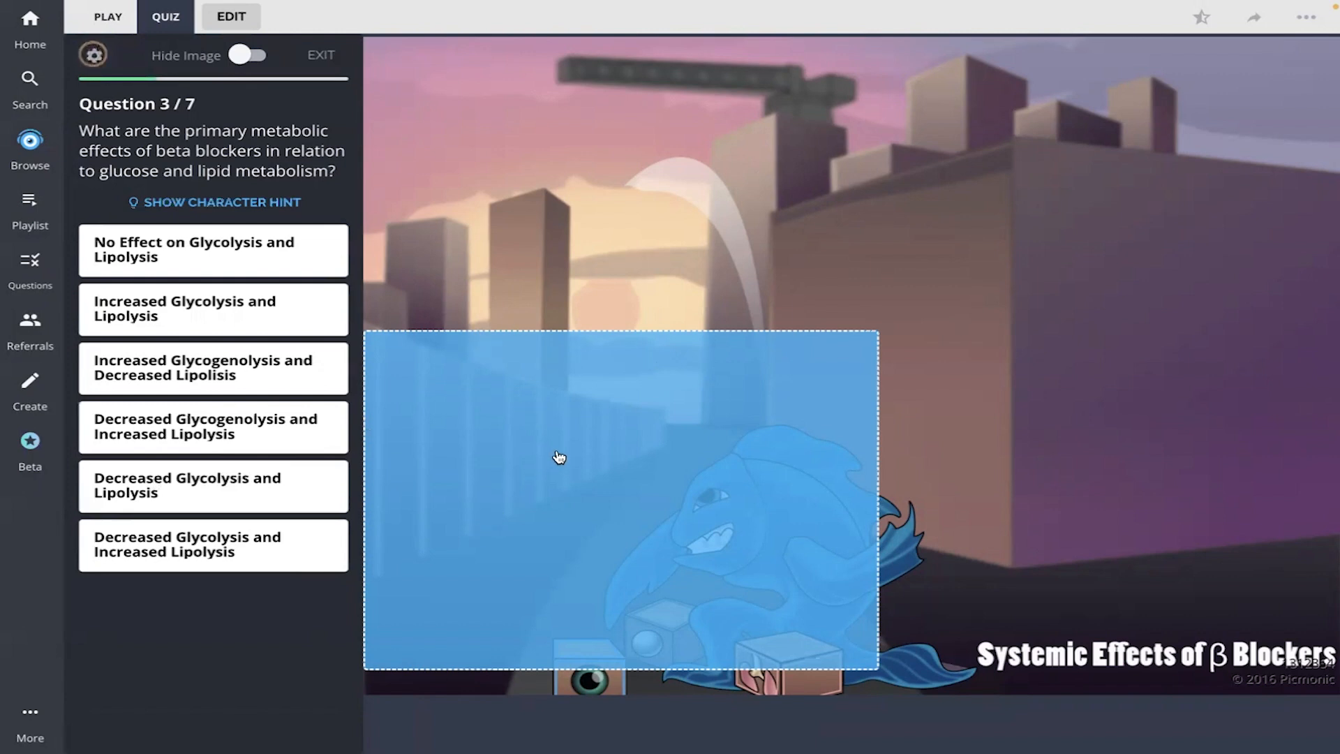
pyautogui.moveTo(278, 470)
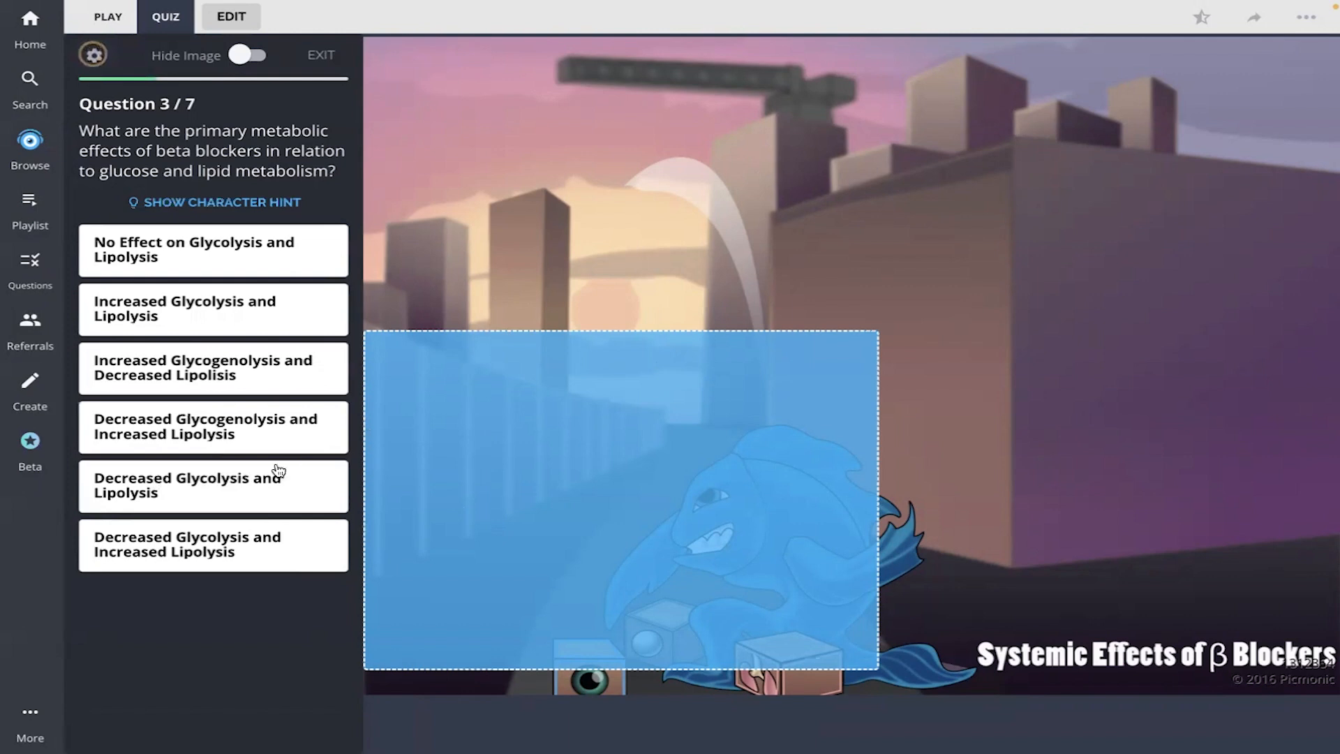
# Choose Decreased Glycolysis and Lipolysis as the answer to question 3.
pyautogui.click(213, 484)
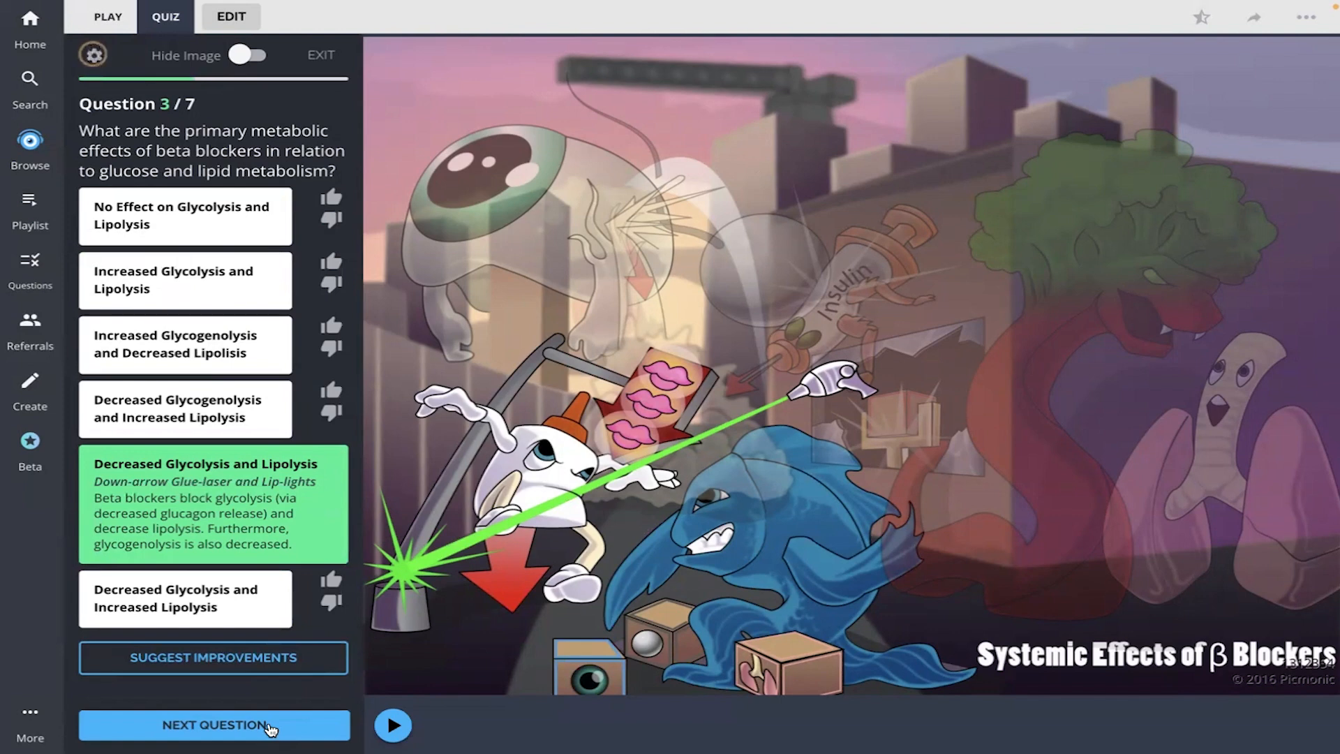
# Advance to question 4 and answer it with Bronchoconstriction.
pyautogui.click(213, 724)
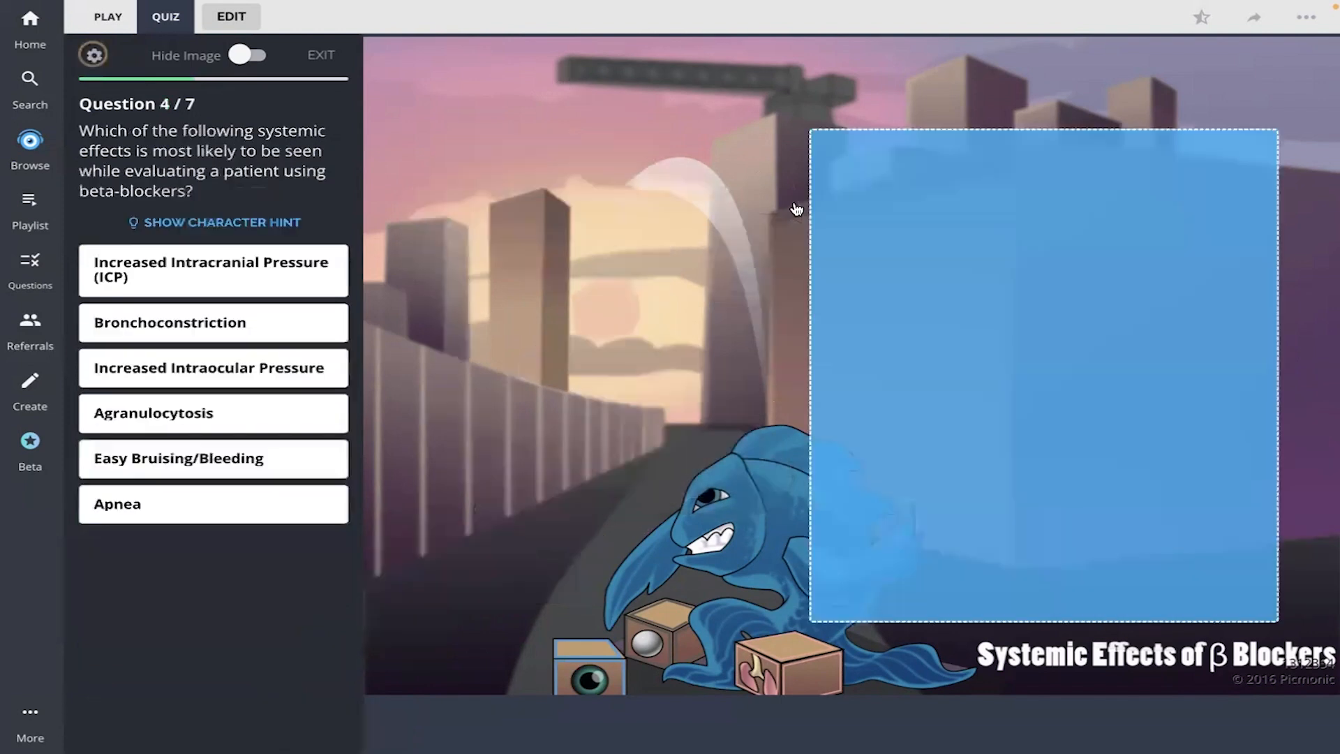
pyautogui.moveTo(506, 226)
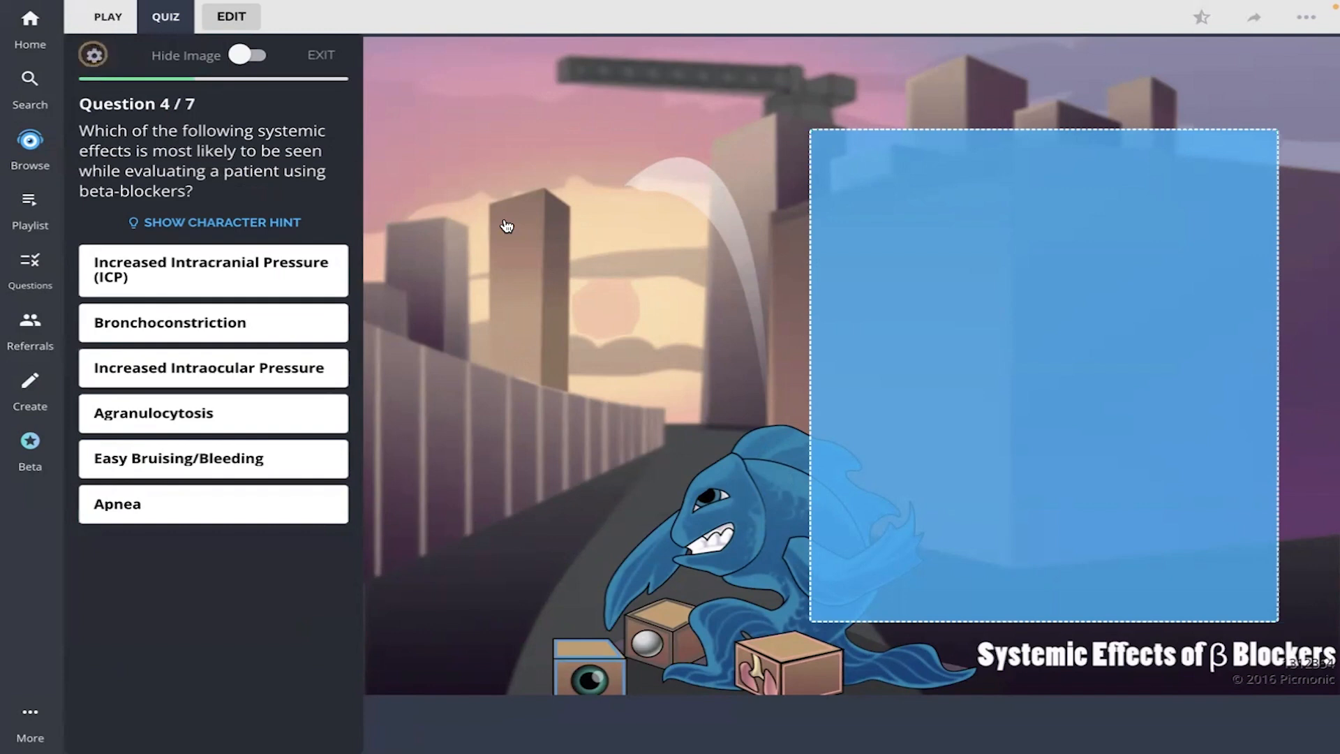
pyautogui.moveTo(503, 237)
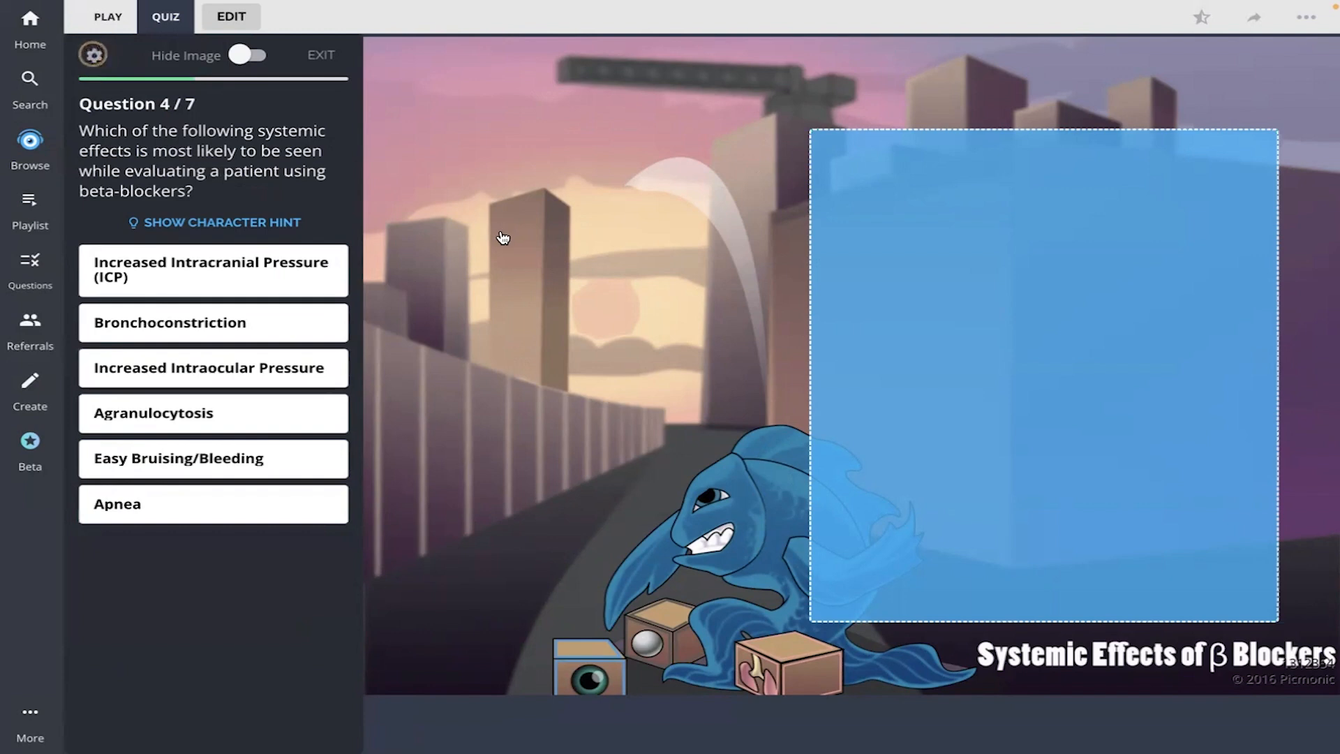
pyautogui.moveTo(413, 293)
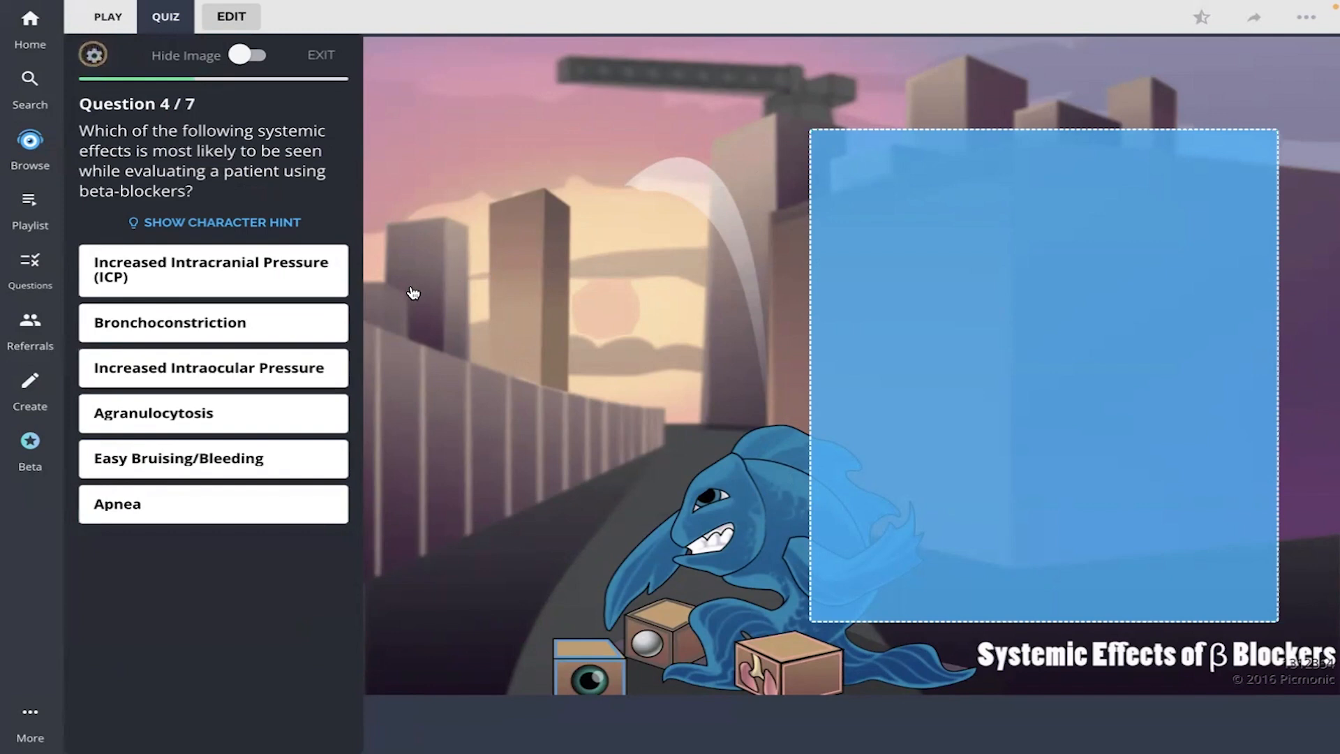
pyautogui.moveTo(300, 315)
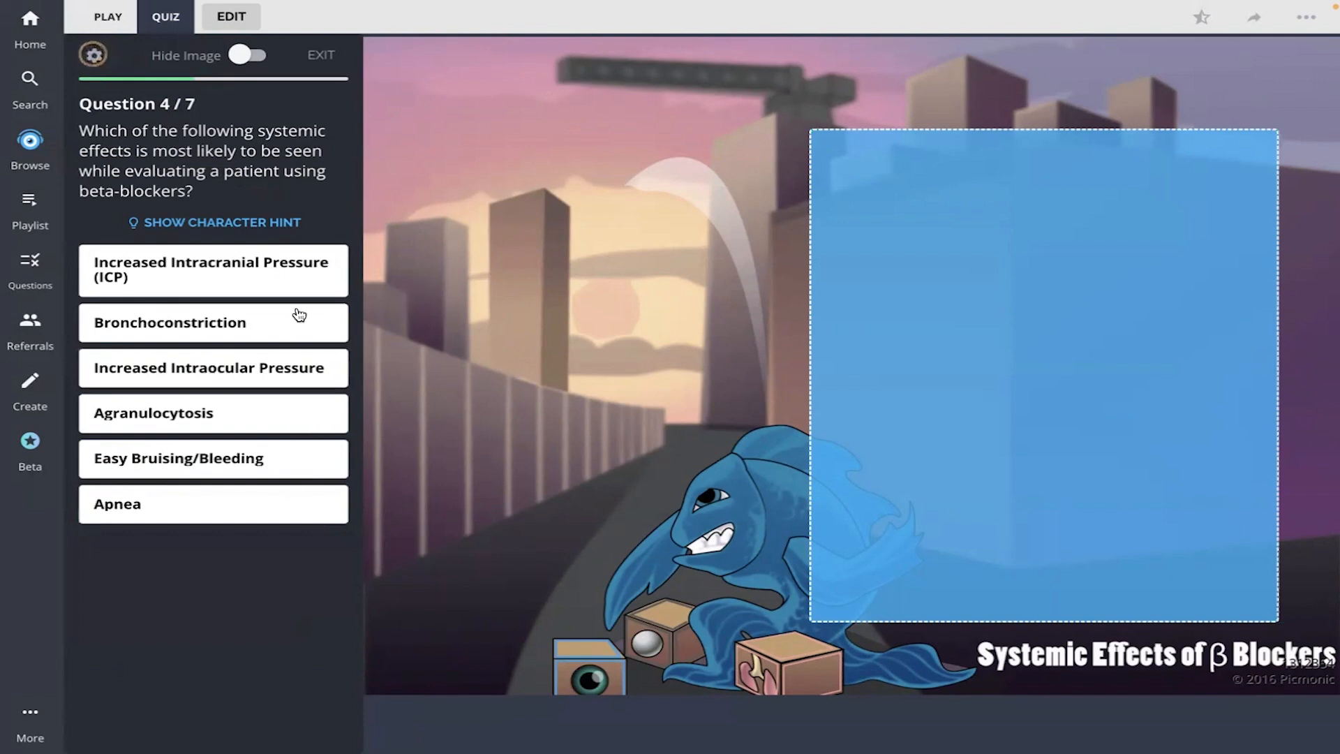
pyautogui.moveTo(235, 335)
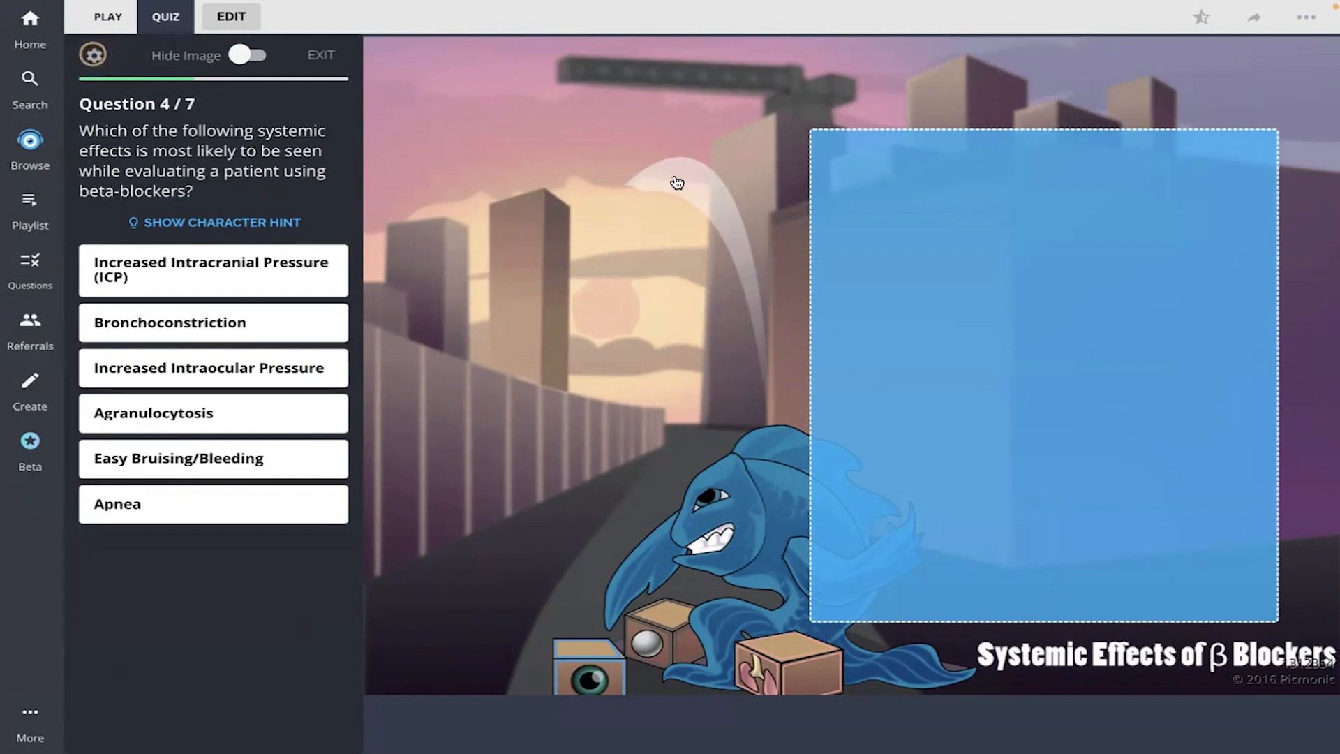
pyautogui.moveTo(723, 298)
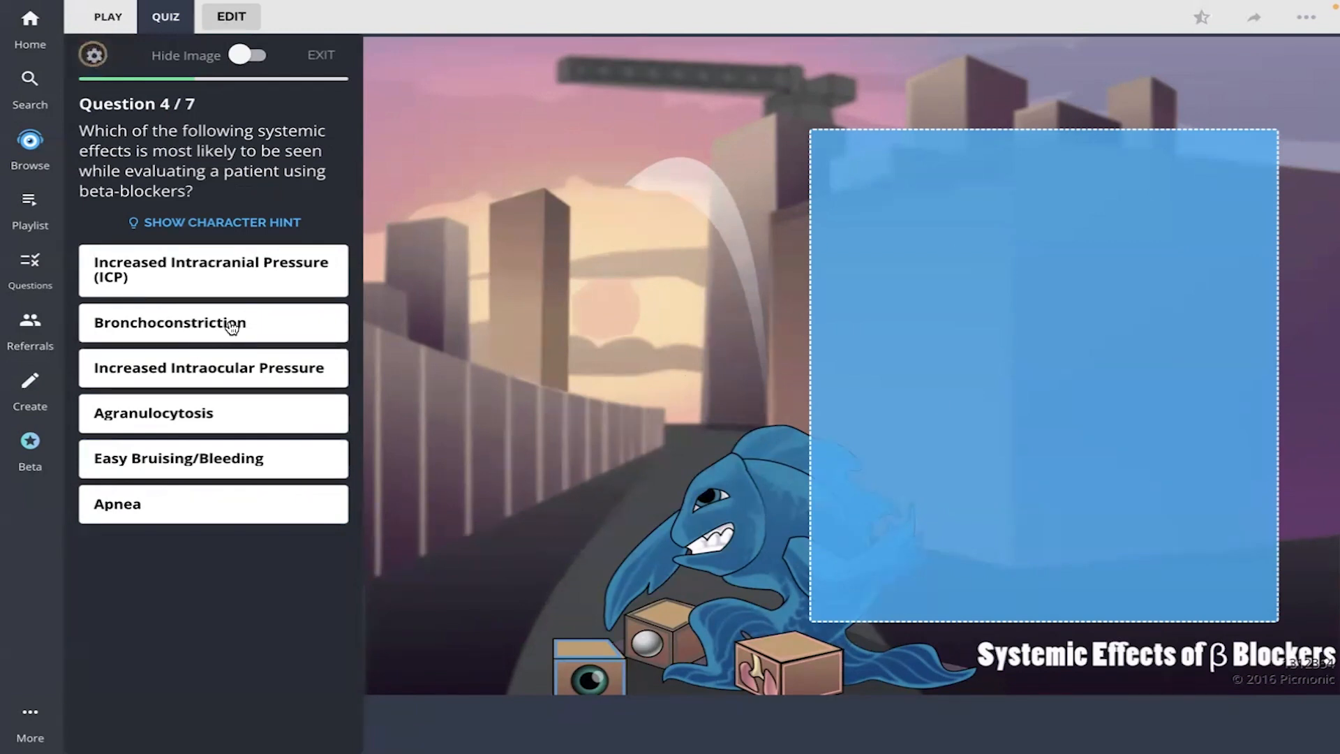
pyautogui.click(213, 323)
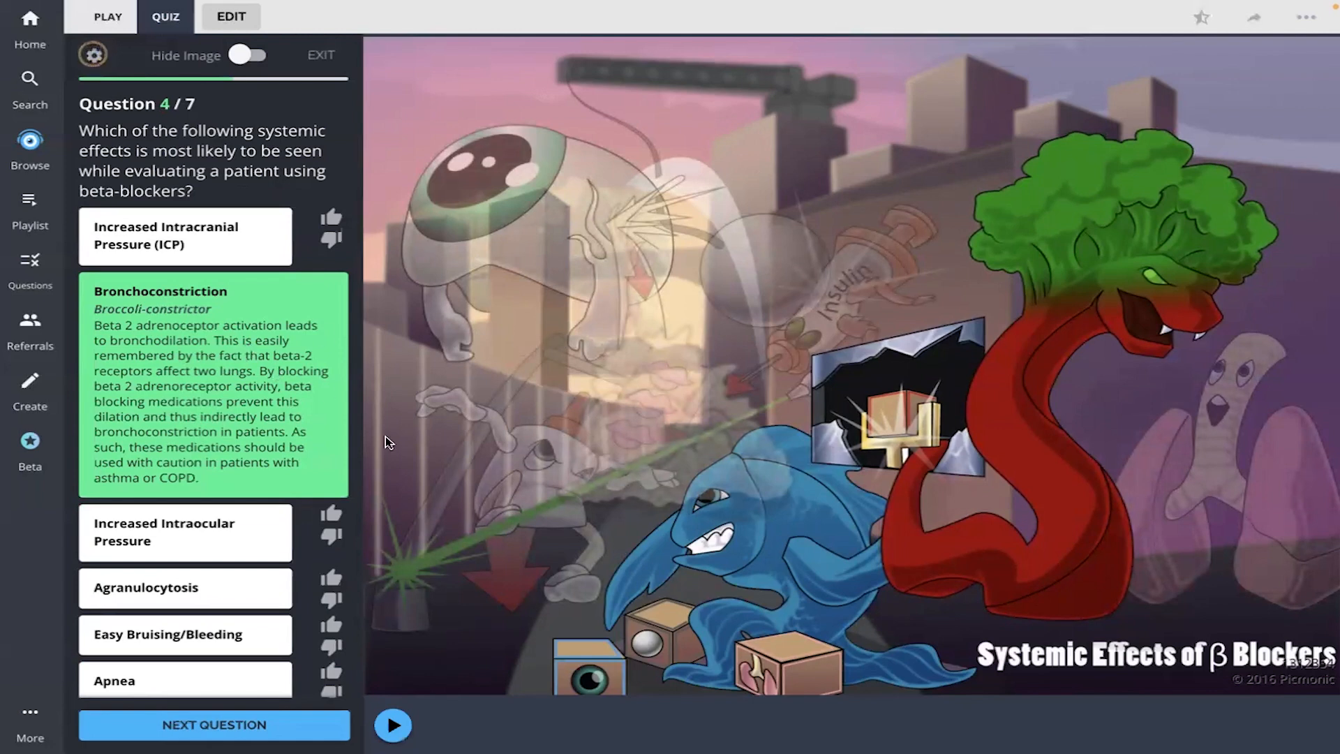
pyautogui.moveTo(418, 459)
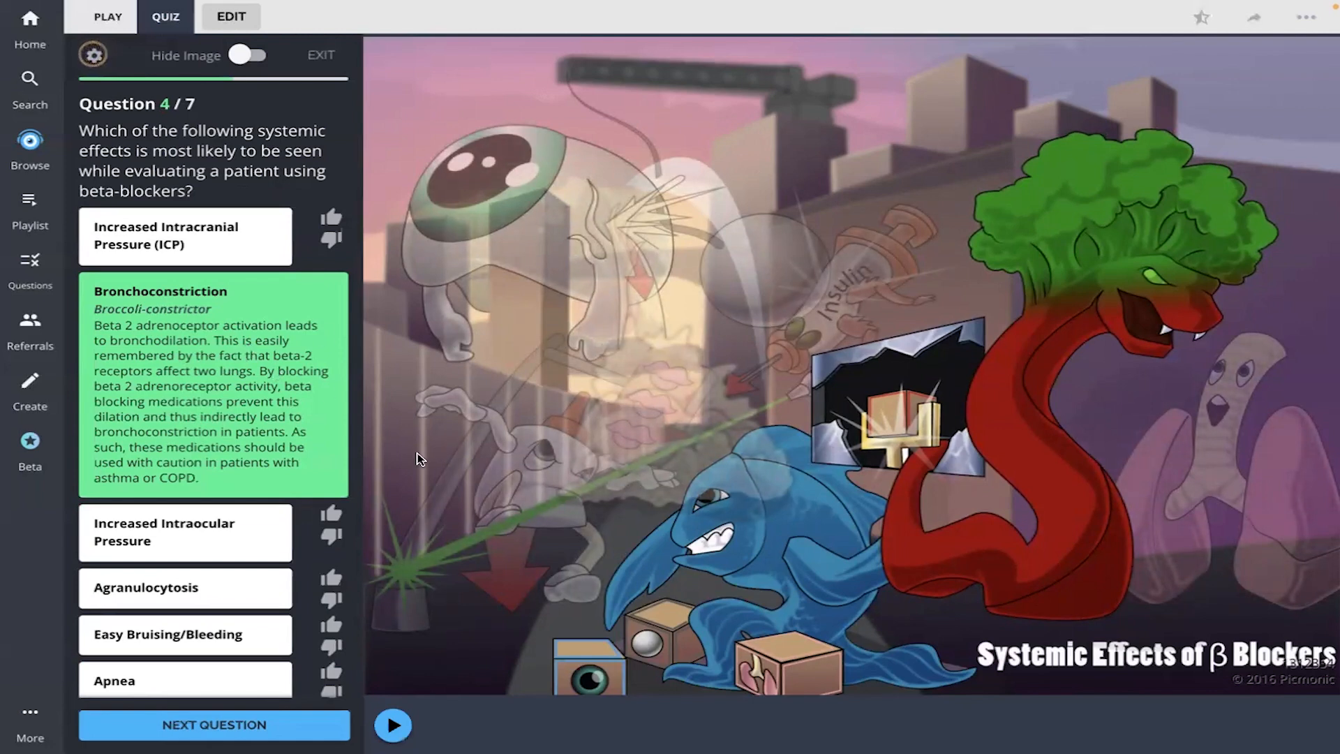
pyautogui.moveTo(508, 553)
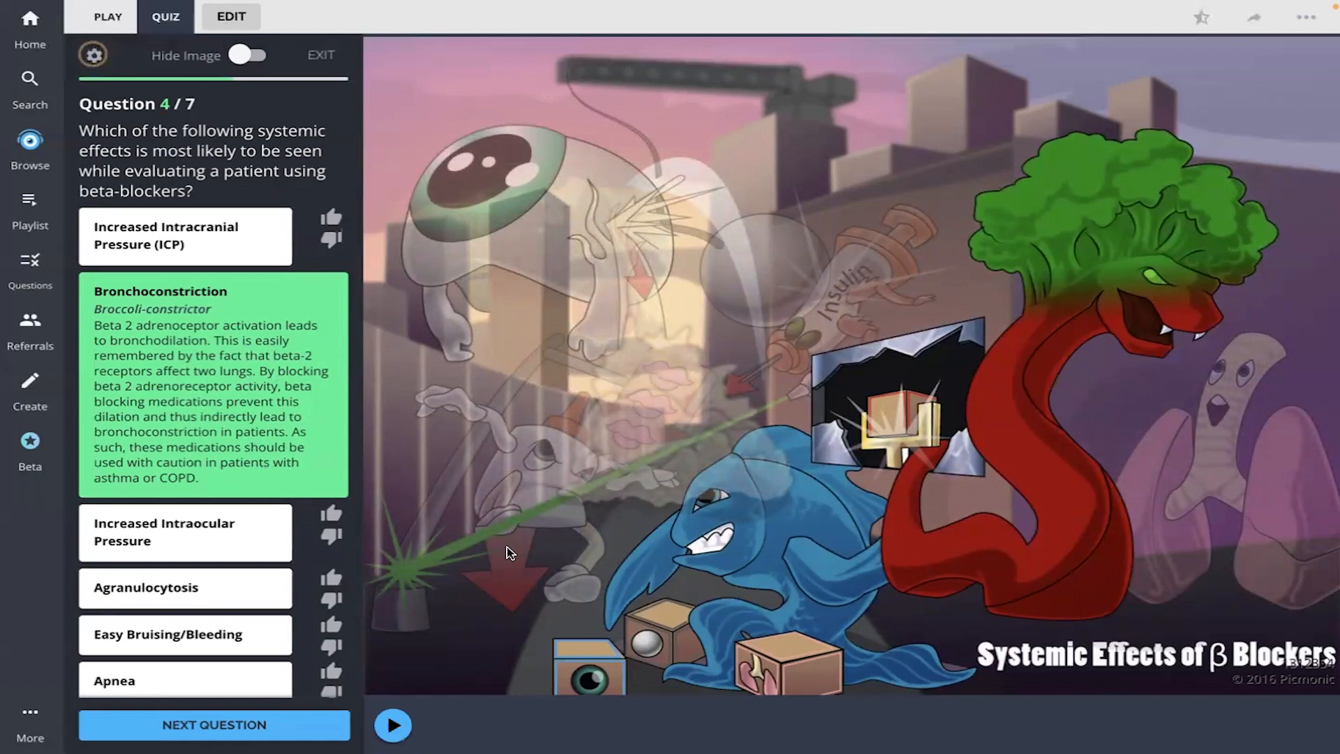